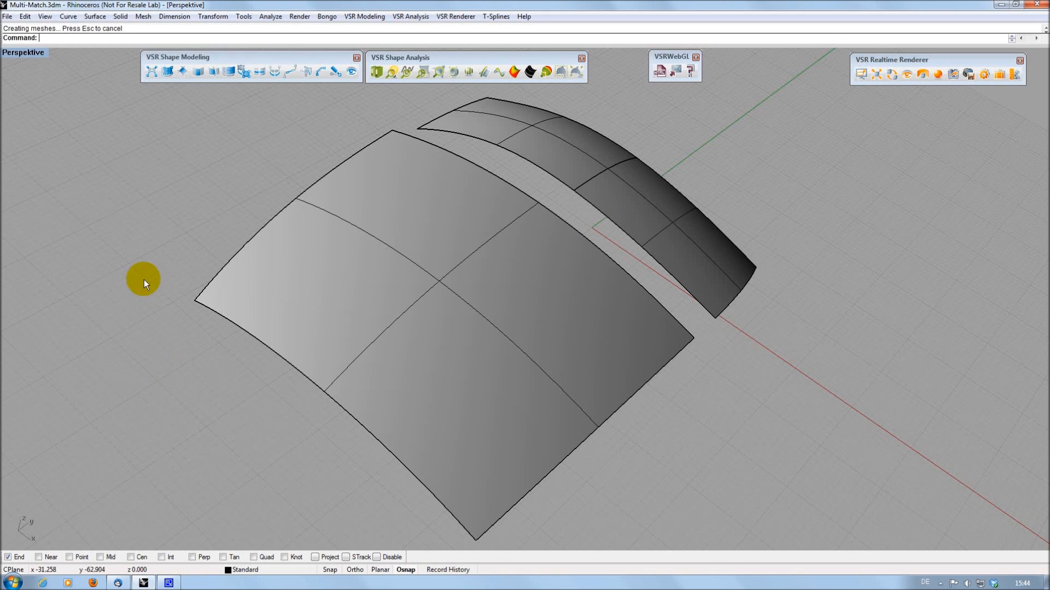
mouse_move(152, 74)
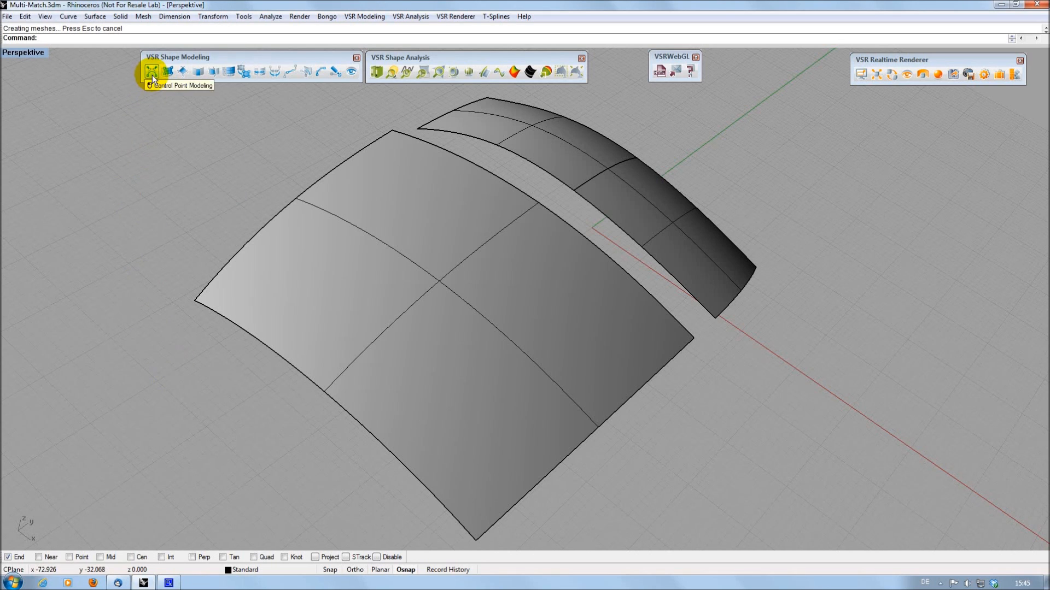
Reshape the front surface via Control Point Modeling with Order U and V set to 5.
click(151, 73)
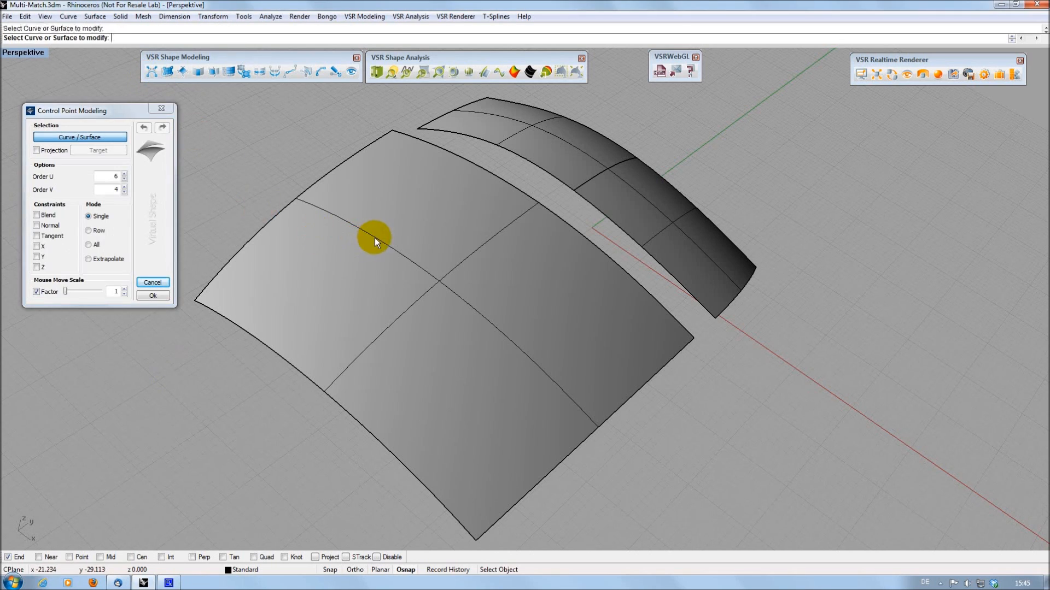
click(373, 242)
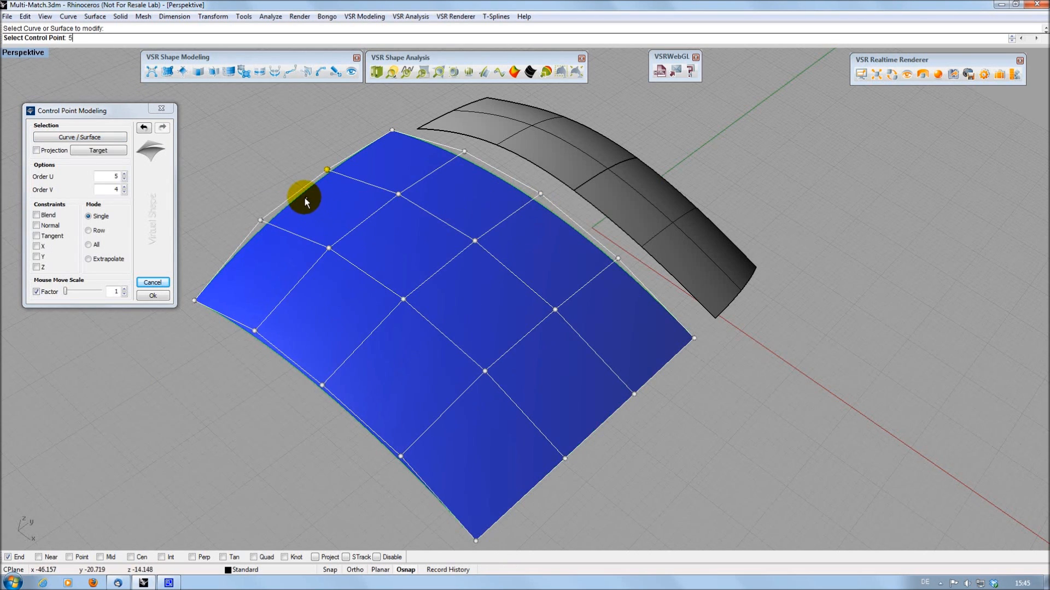
click(124, 188)
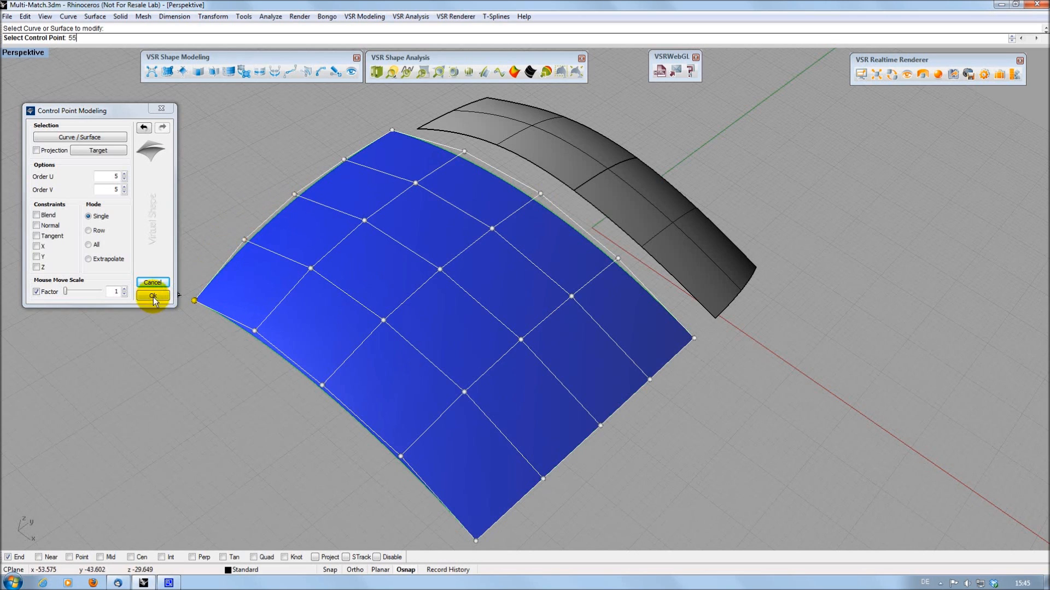
click(152, 296)
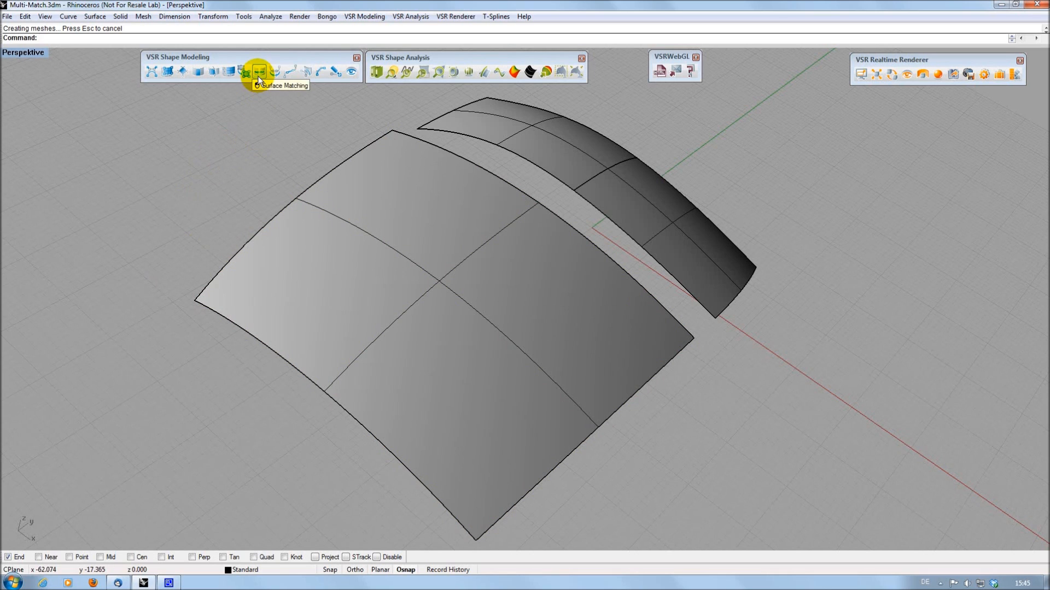
Match the front surface's back edge to the rear surface's edge with Position (G0) continuity.
click(256, 73)
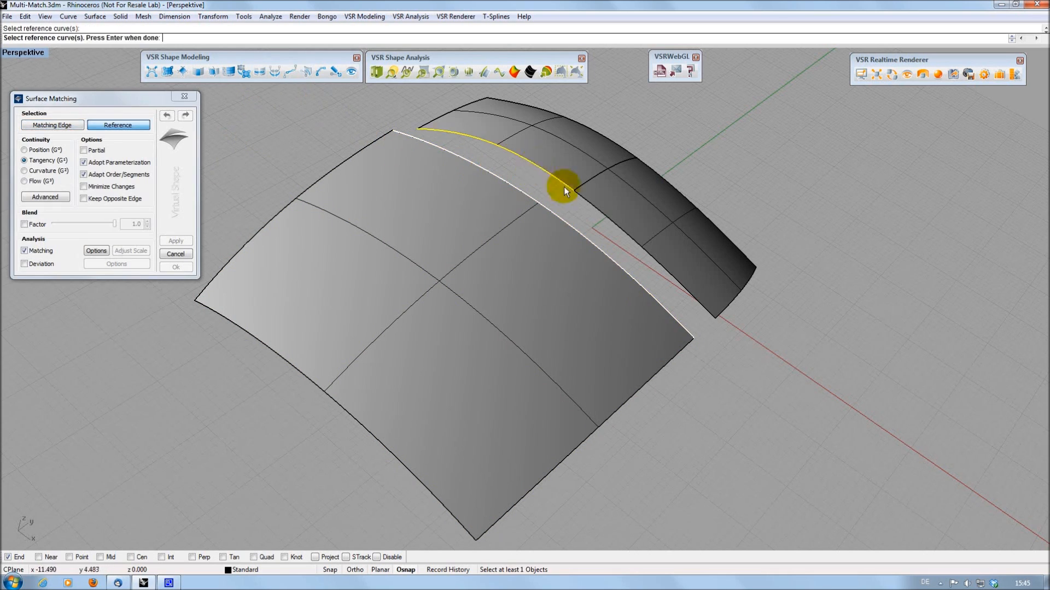
click(564, 192)
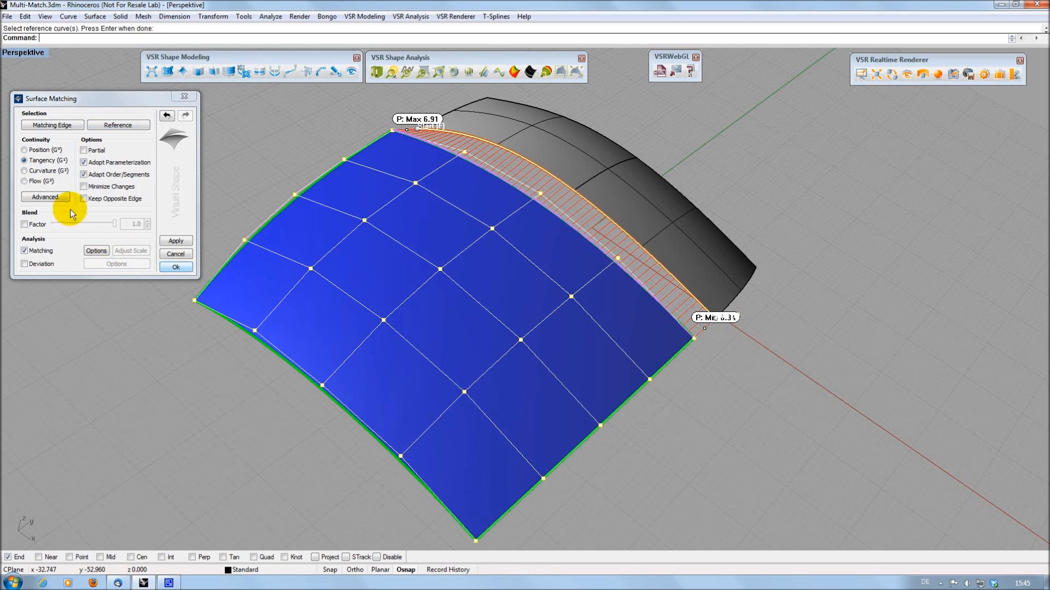
click(23, 150)
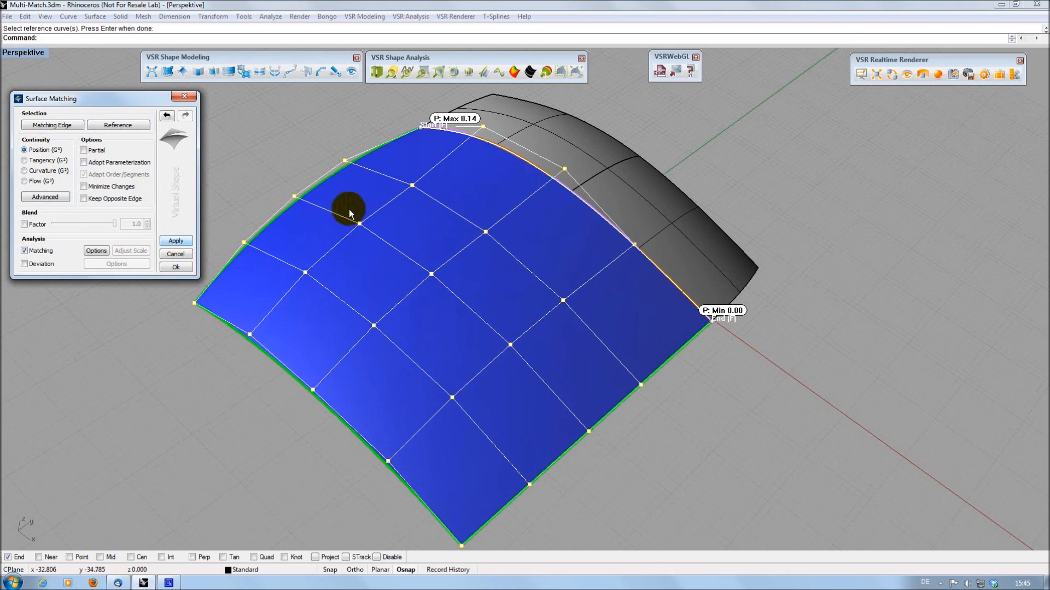
mouse_move(461, 123)
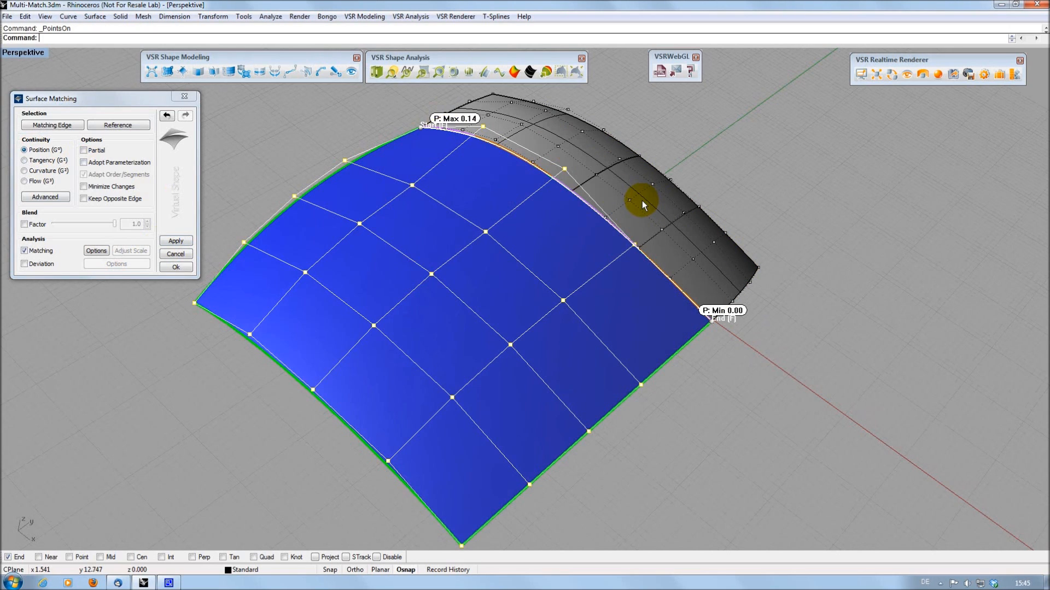
mouse_move(643, 237)
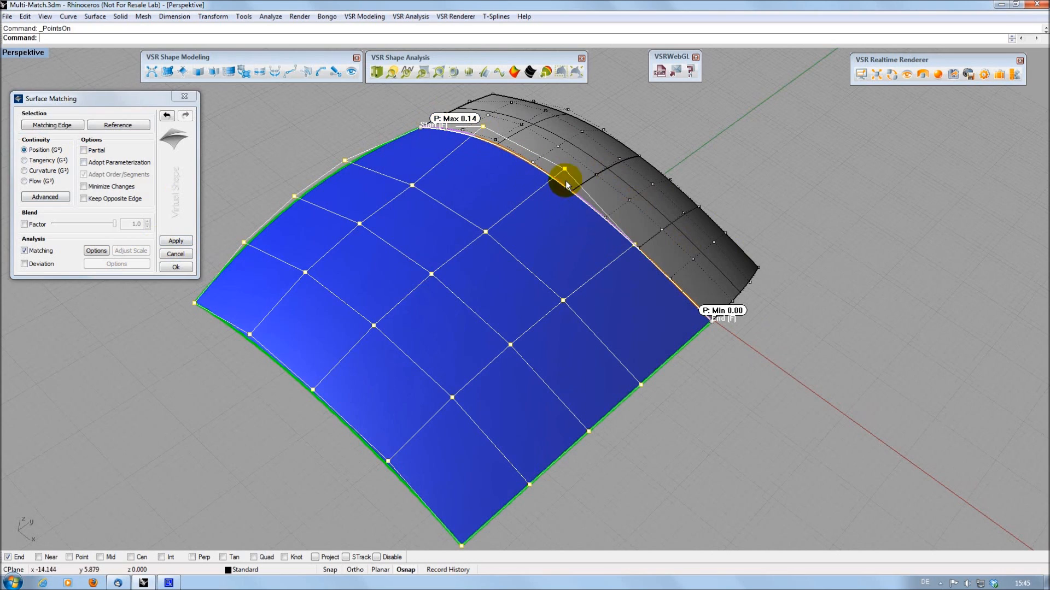
mouse_move(159, 213)
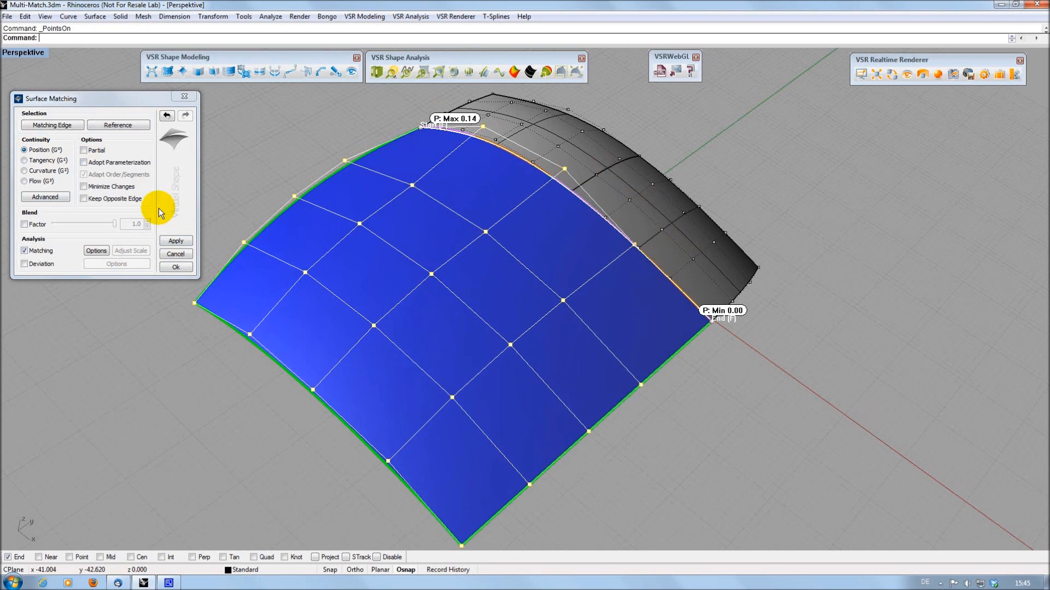
Apply the position match with Adapt Parameterization and Adapt Order/Segments so the gap reads 0.00.
click(84, 174)
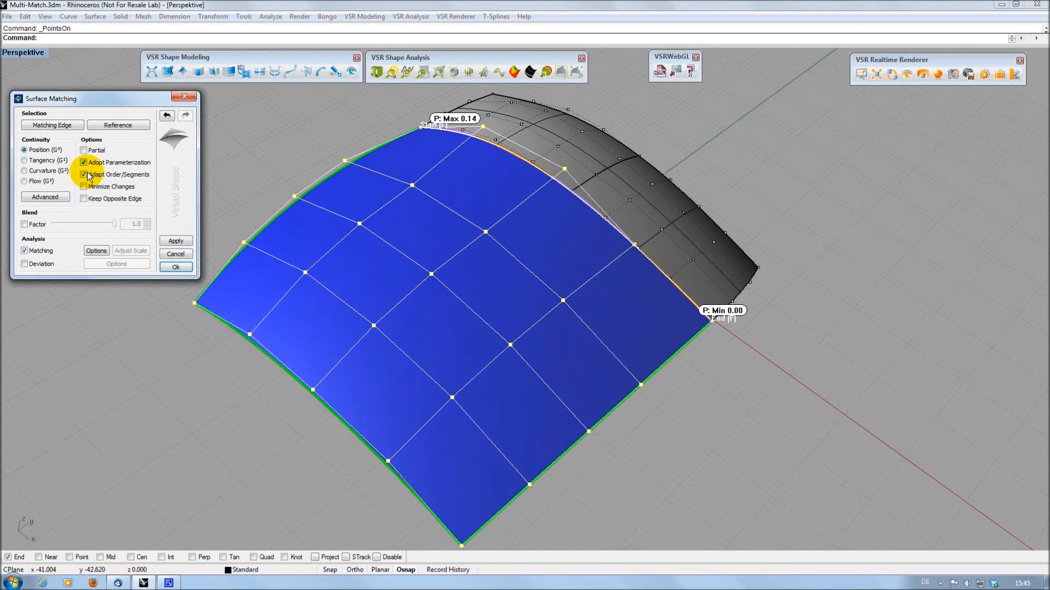
click(84, 174)
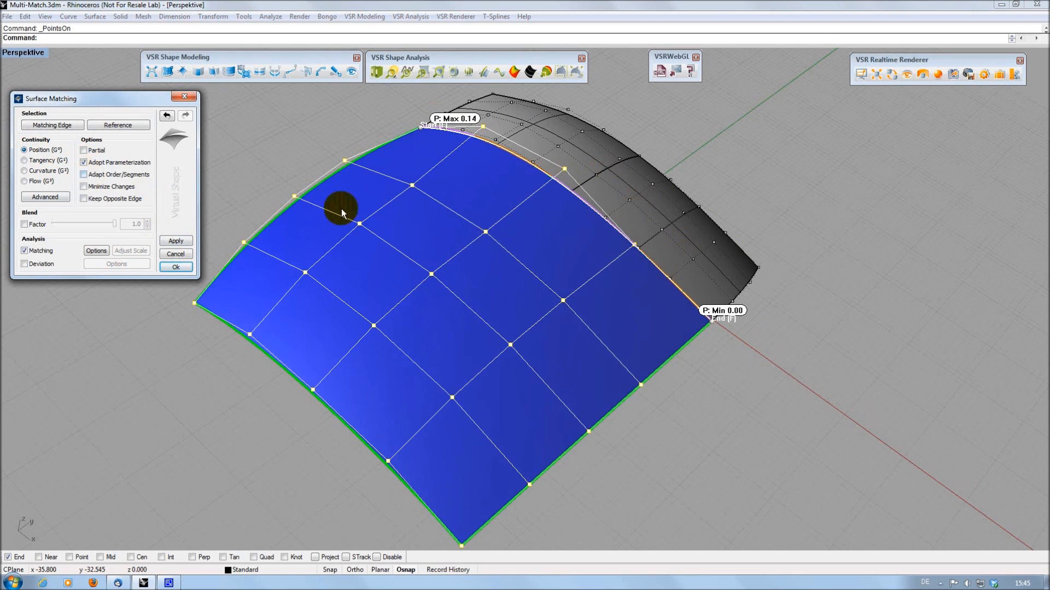
mouse_move(513, 159)
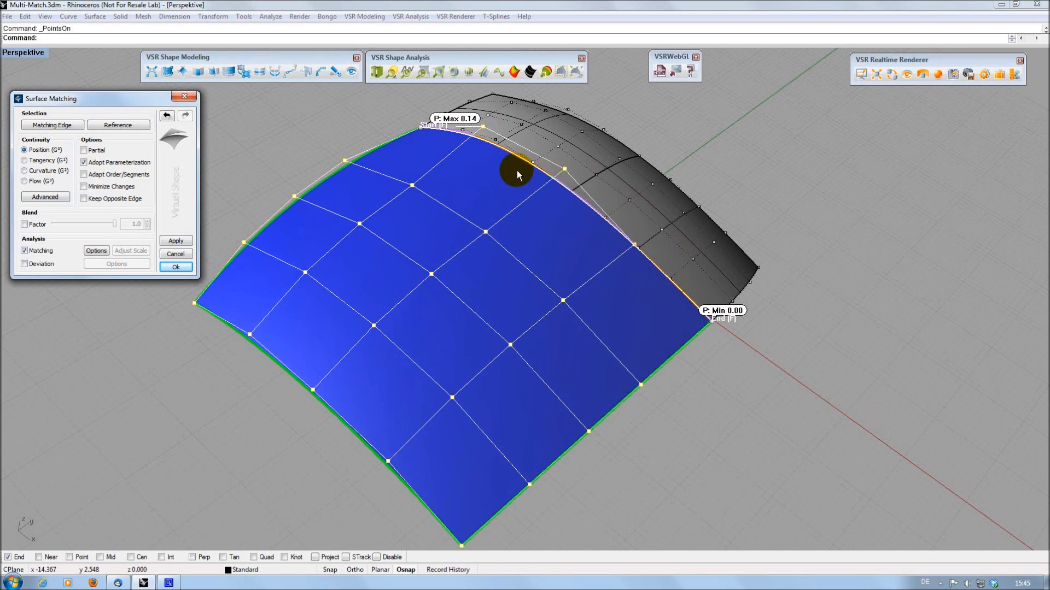
mouse_move(214, 225)
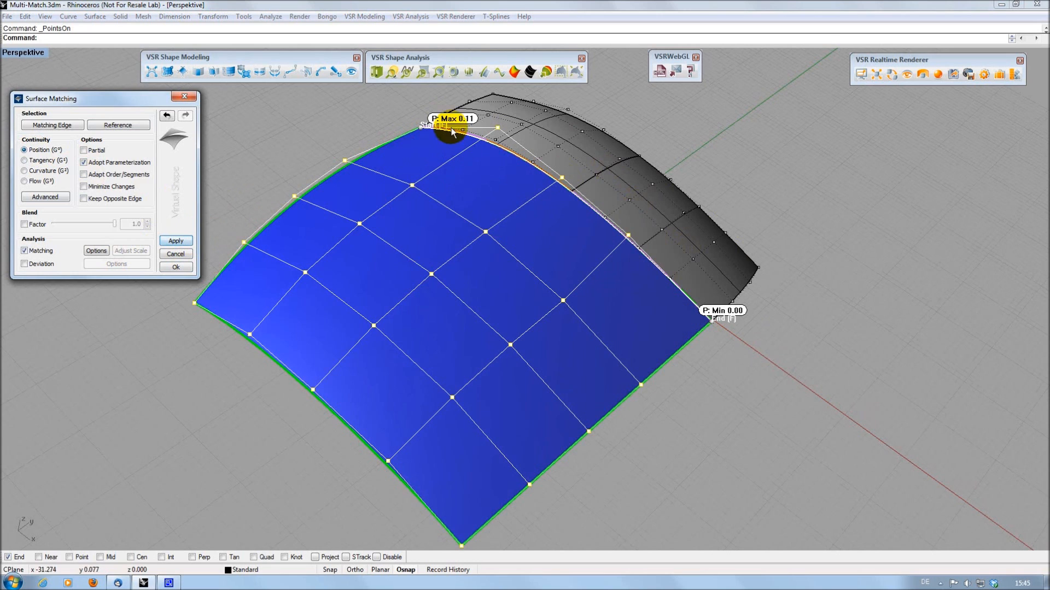
mouse_move(507, 192)
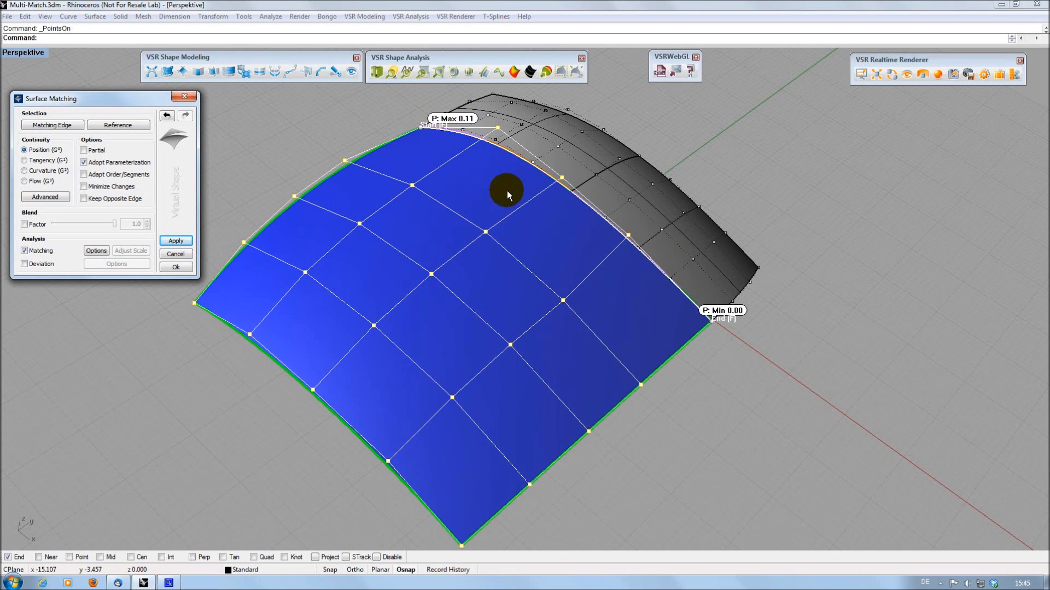
mouse_move(235, 193)
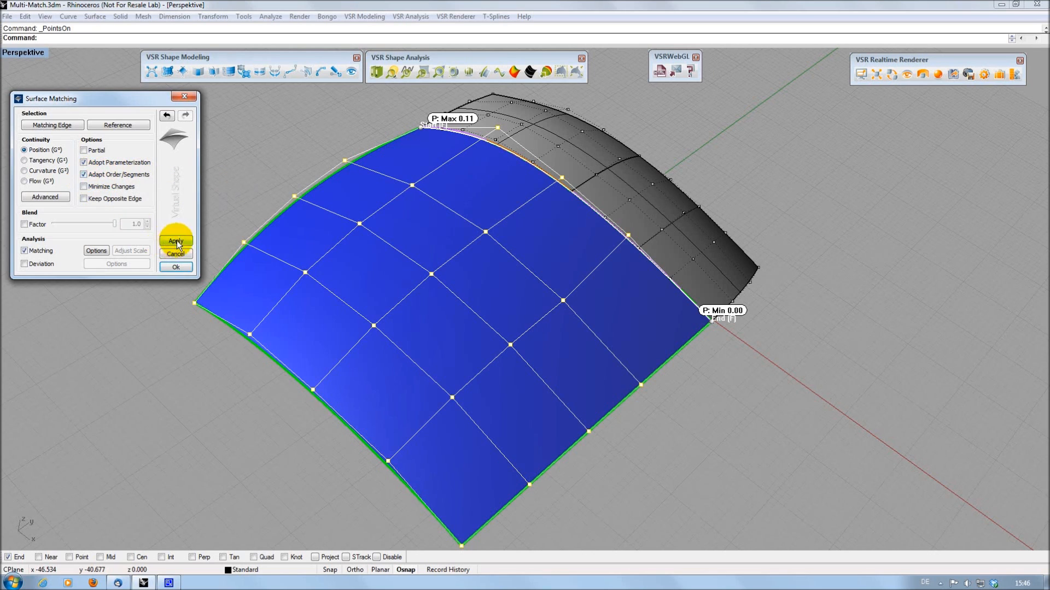
click(175, 241)
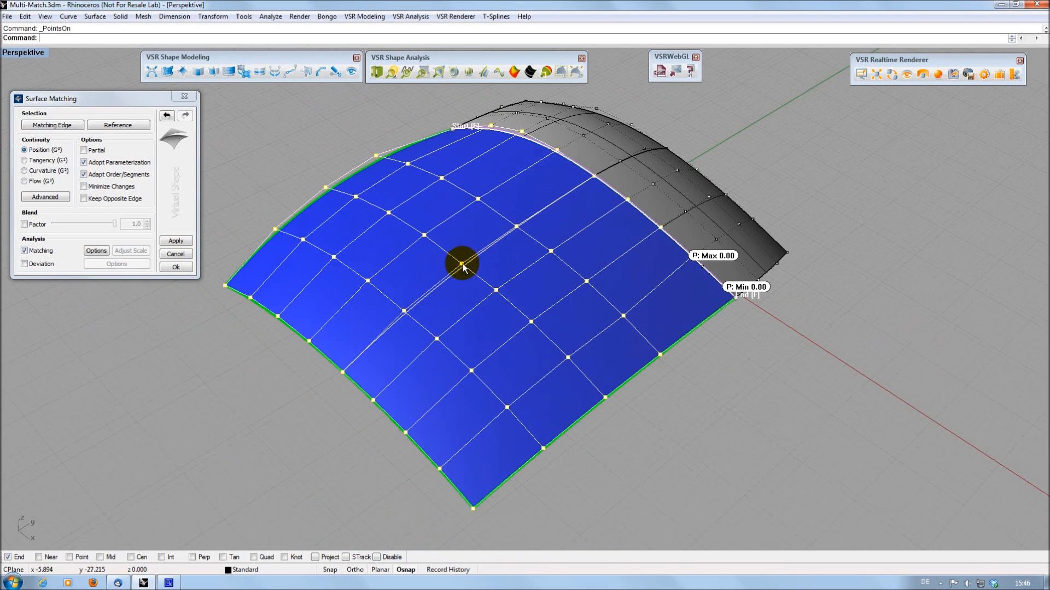
drag(461, 268, 593, 90)
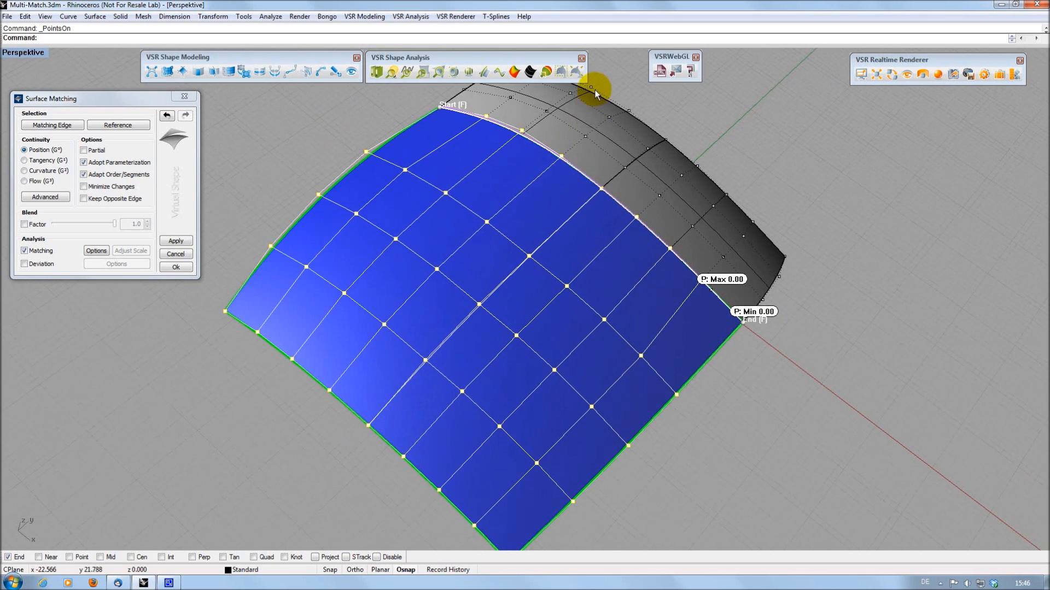
mouse_move(650, 128)
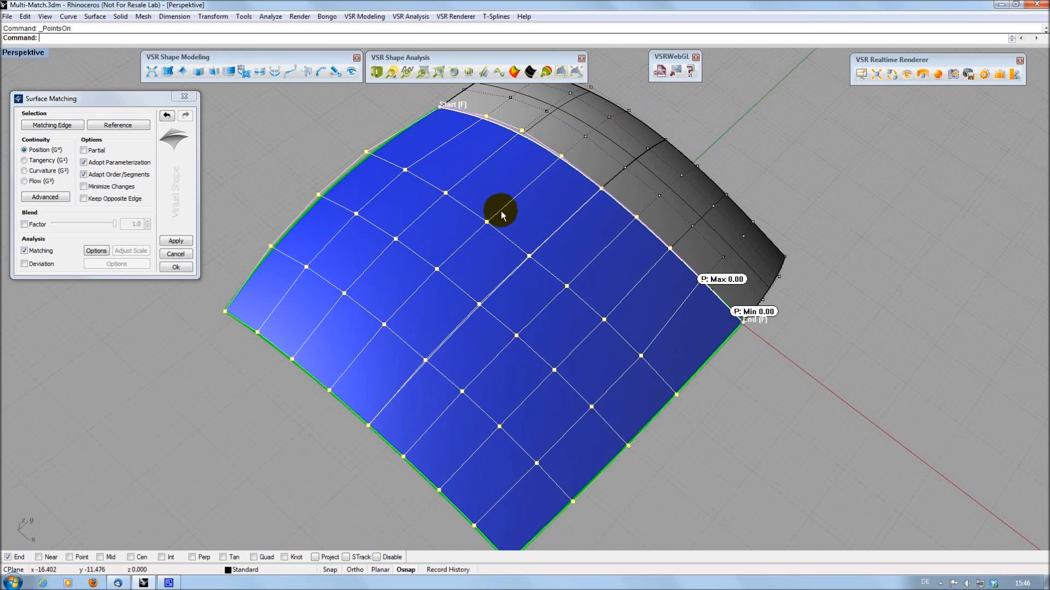
mouse_move(197, 219)
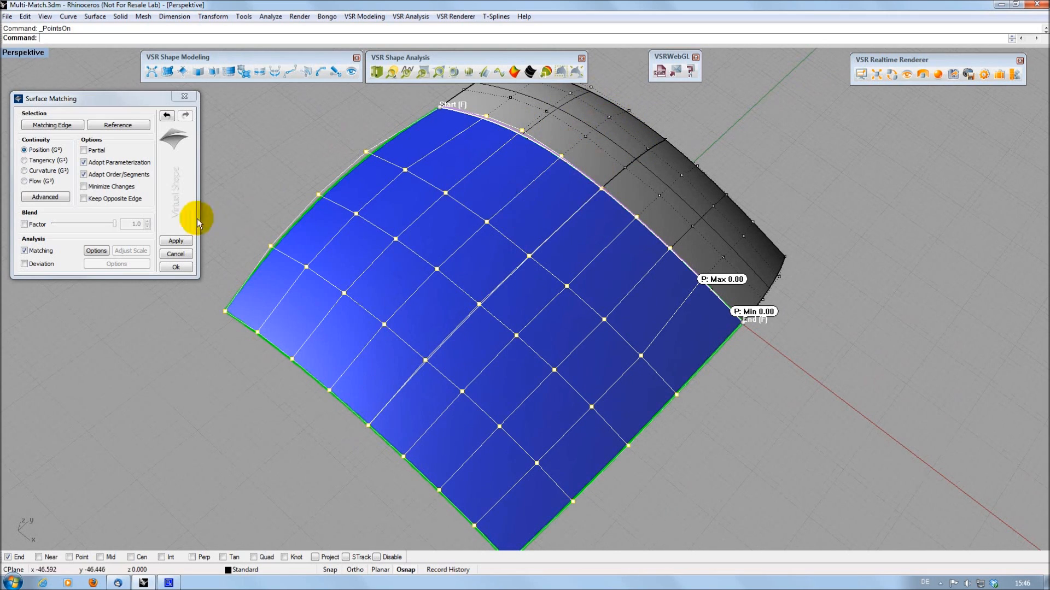
Apply a tangent-continuity match with blend factor to the front surface and confirm it.
click(22, 163)
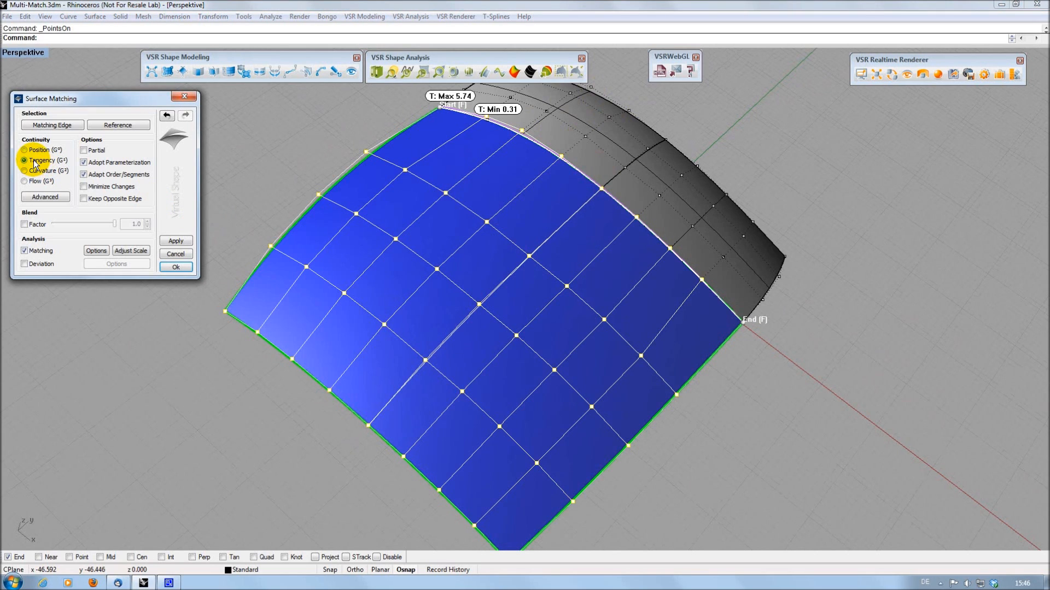
click(25, 159)
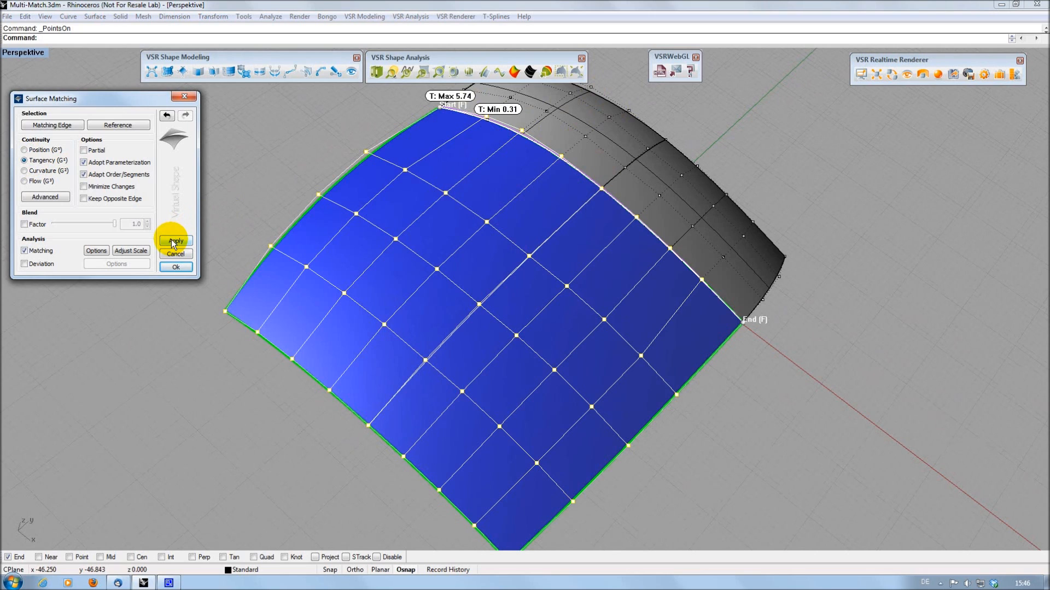
click(175, 241)
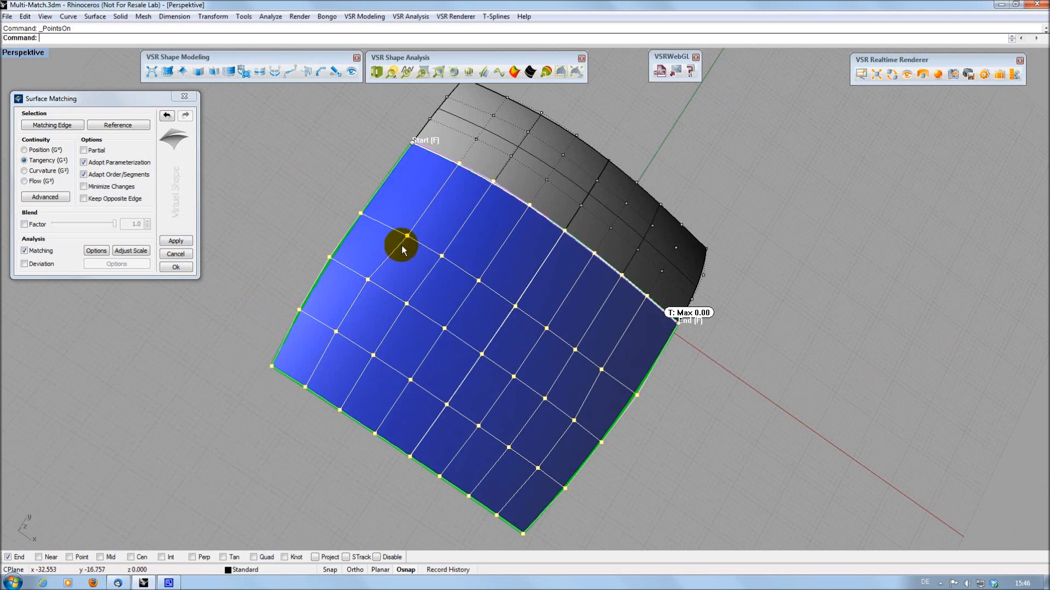
mouse_move(359, 282)
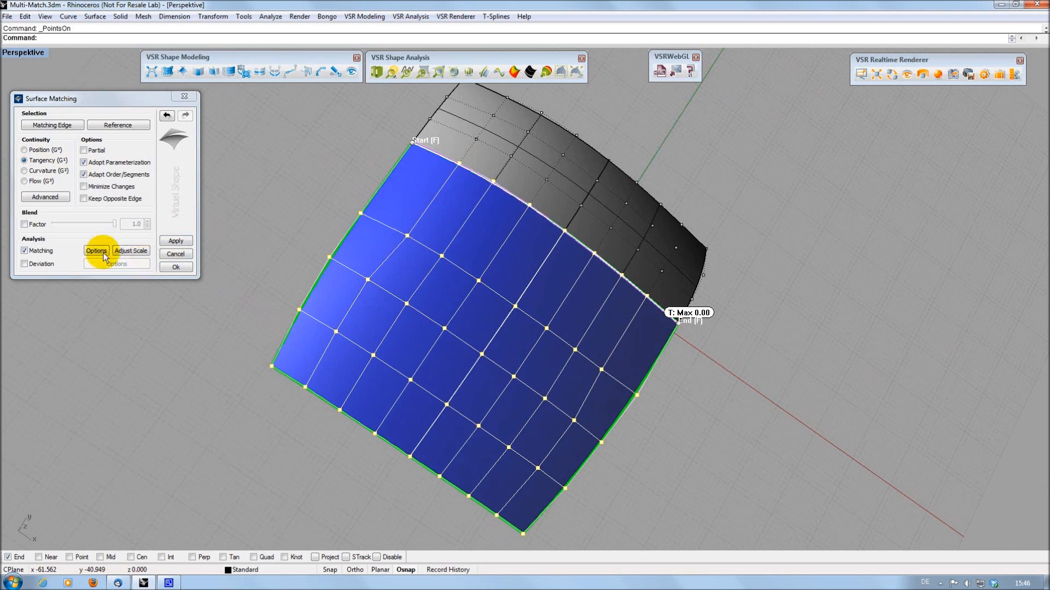
mouse_move(37, 220)
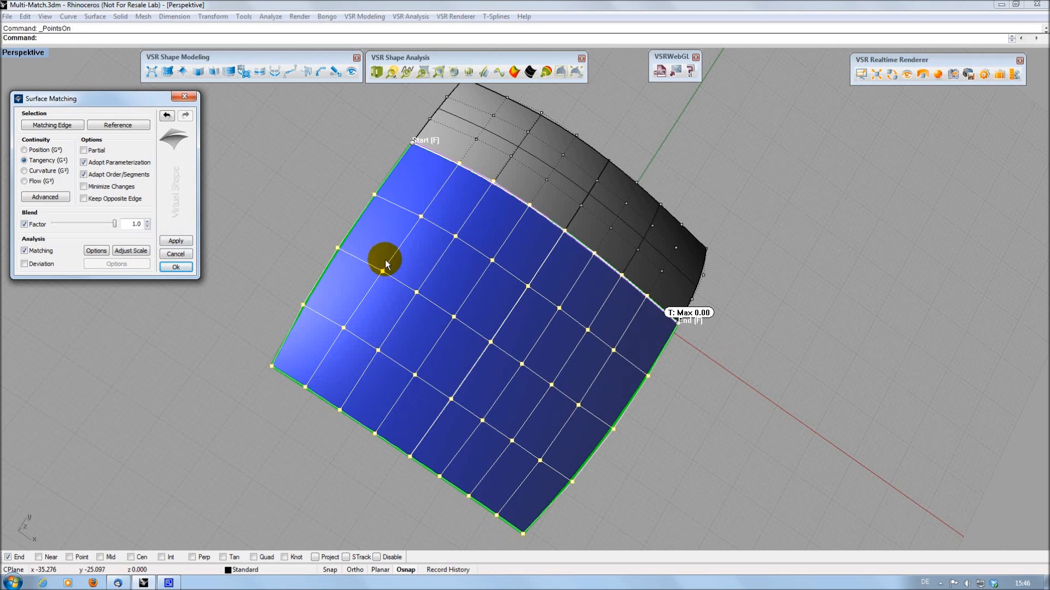
mouse_move(211, 197)
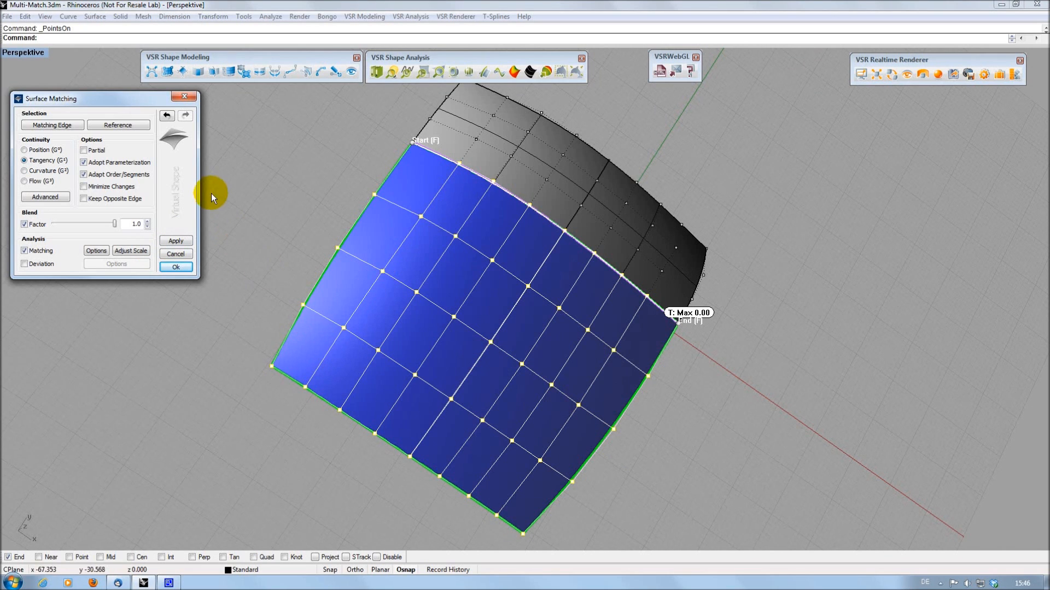
mouse_move(313, 232)
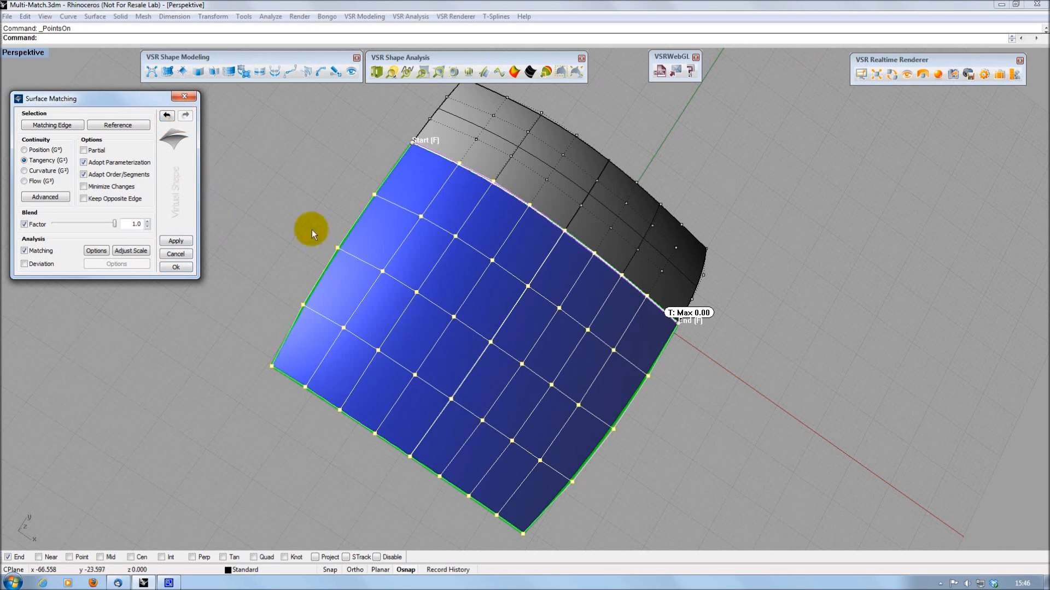
click(175, 265)
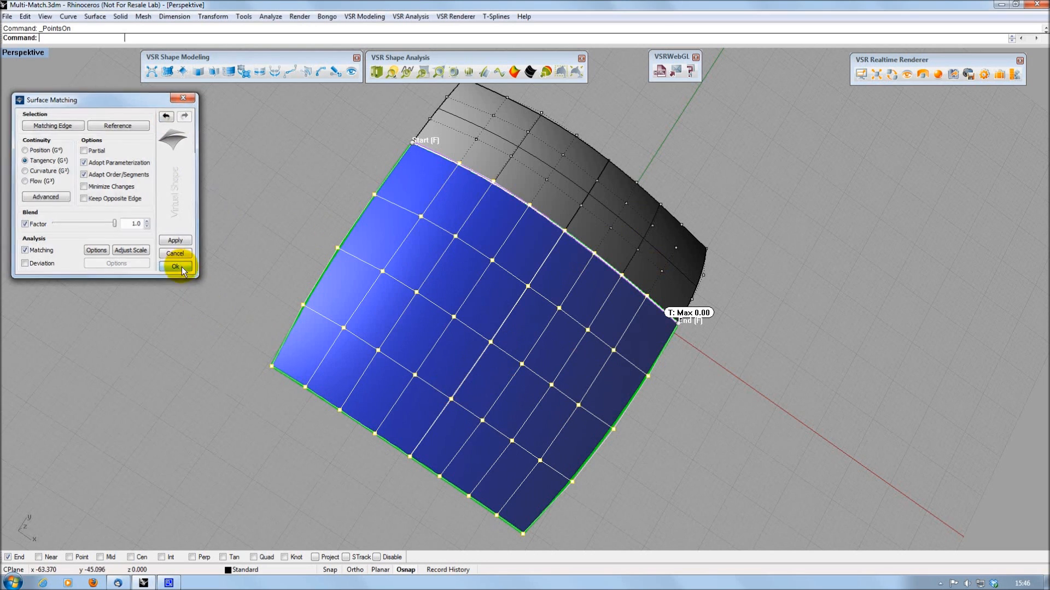
click(175, 266)
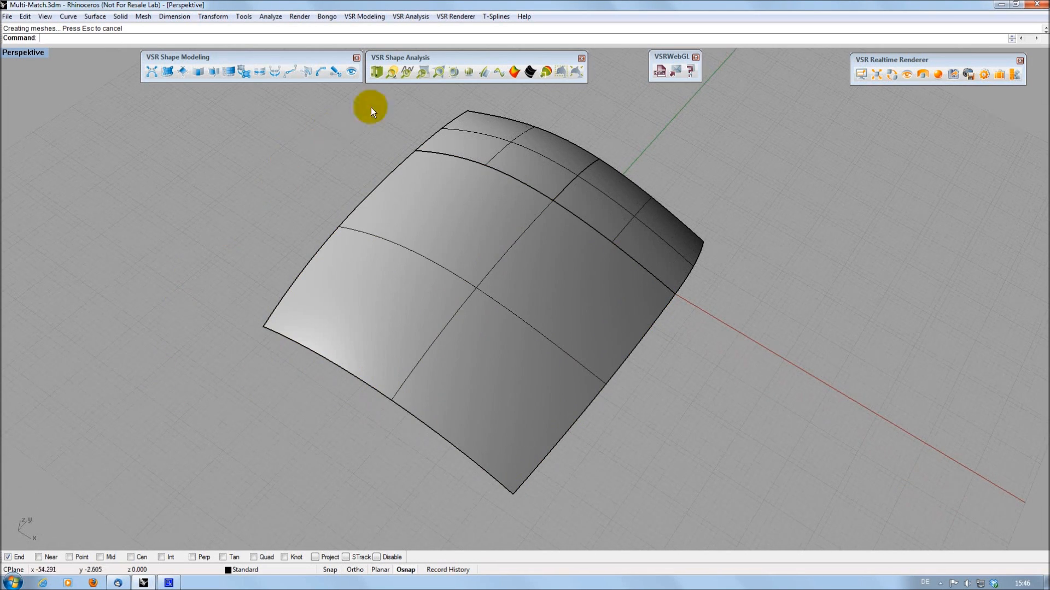
mouse_move(423, 84)
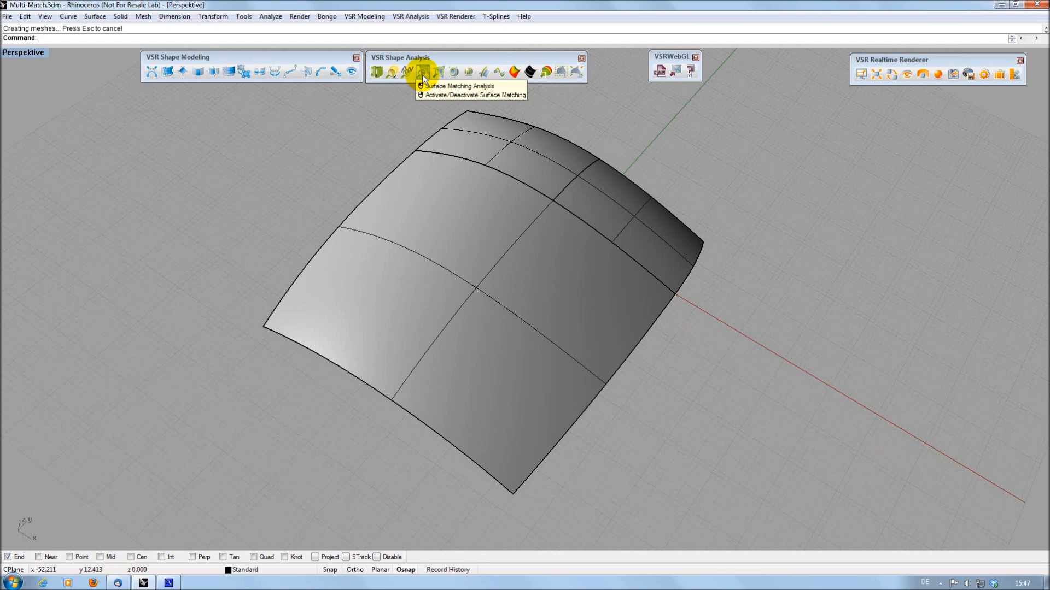
Create tangency analysis Surface Matching_1 along the patch-to-strip edge, referencing the neighbouring surface.
click(421, 72)
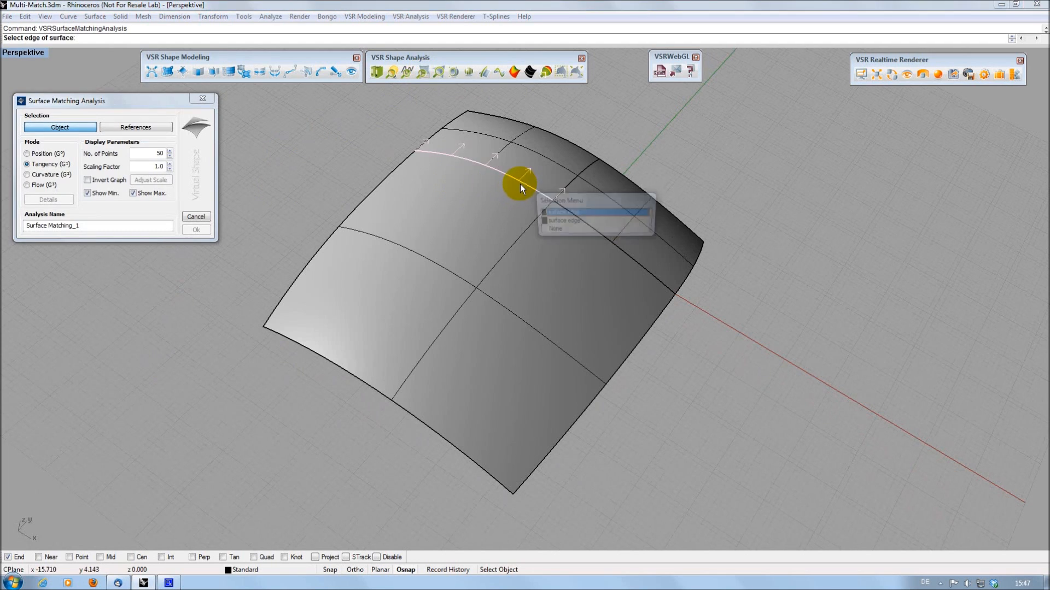
click(561, 213)
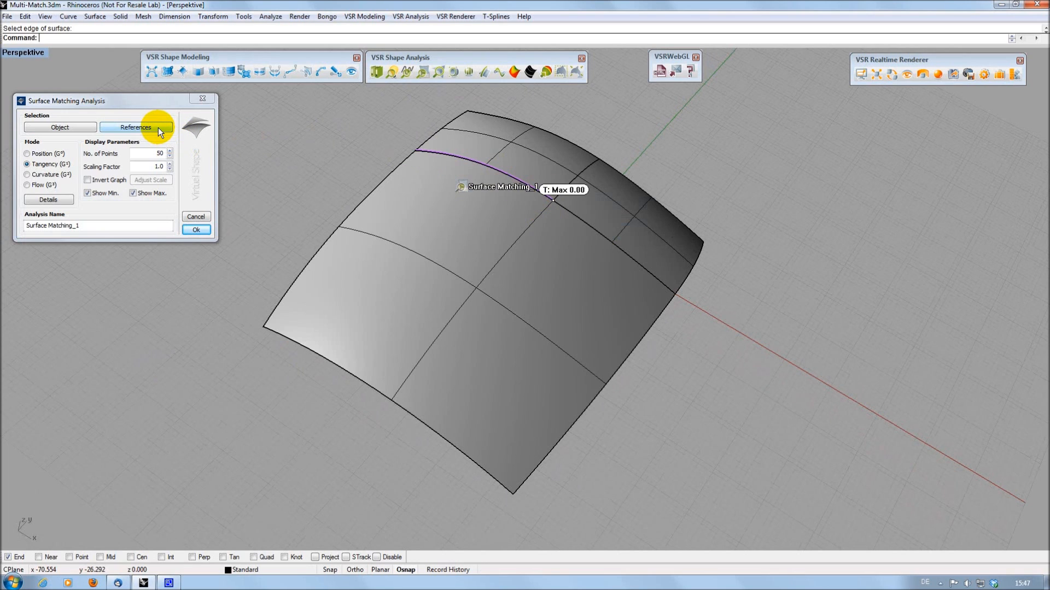
click(136, 127)
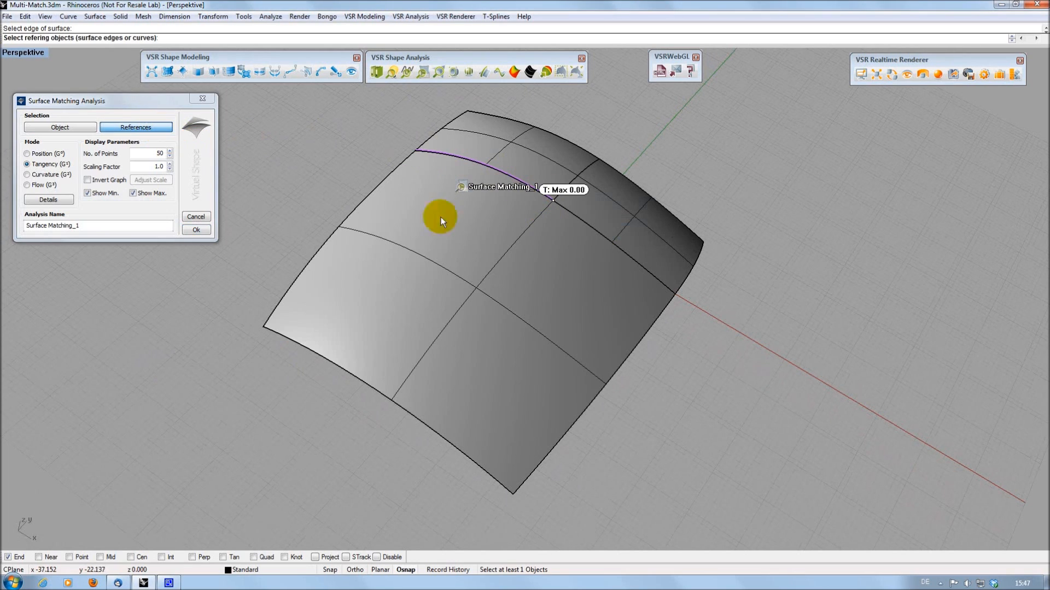
click(601, 236)
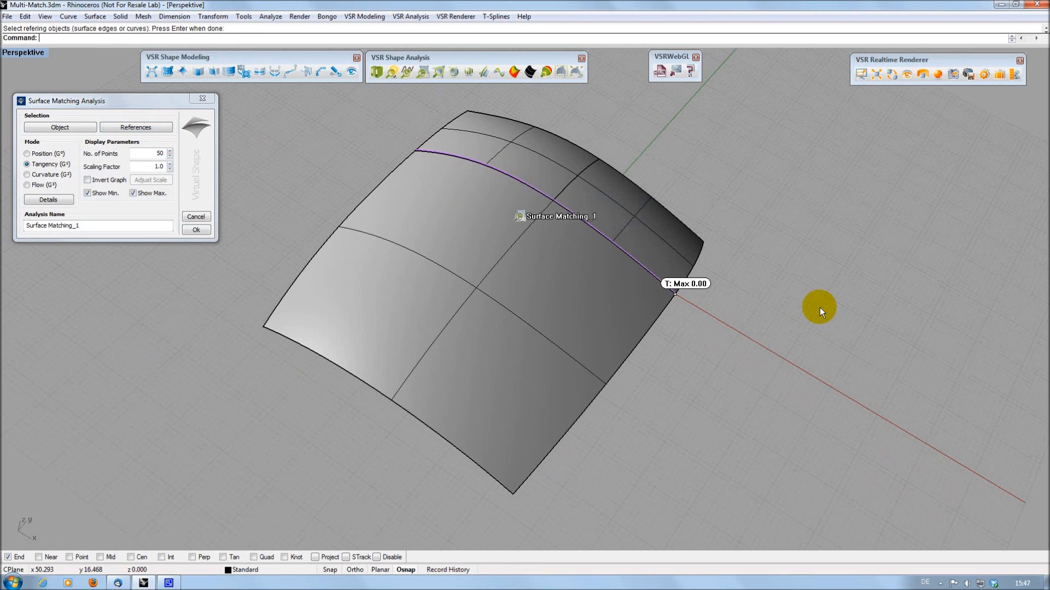
mouse_move(611, 247)
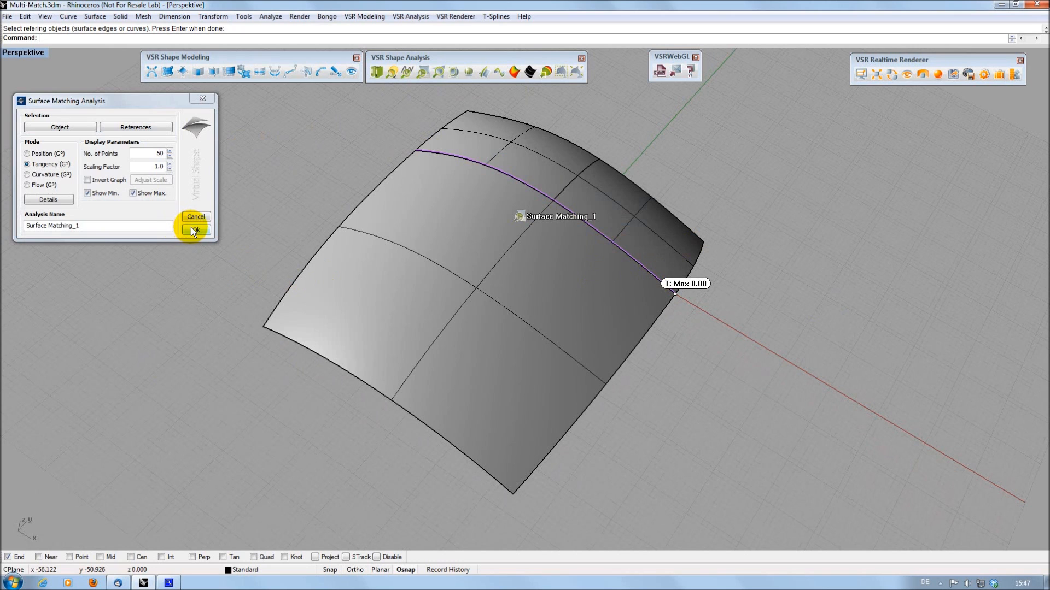
click(196, 229)
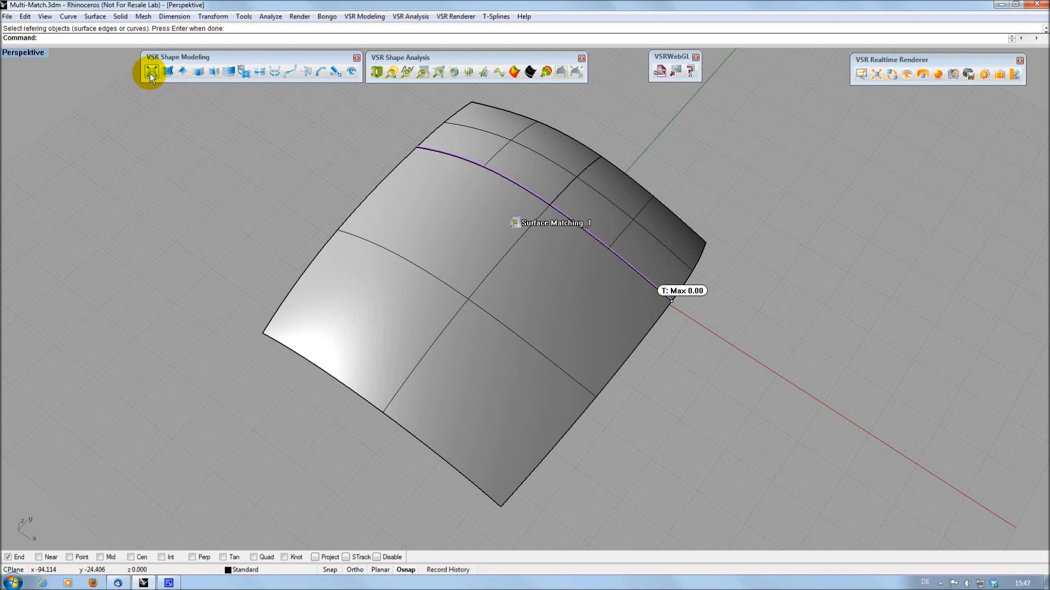
Start Control Point Modeling on the large patch with Tangent constraint in Row mode.
click(149, 71)
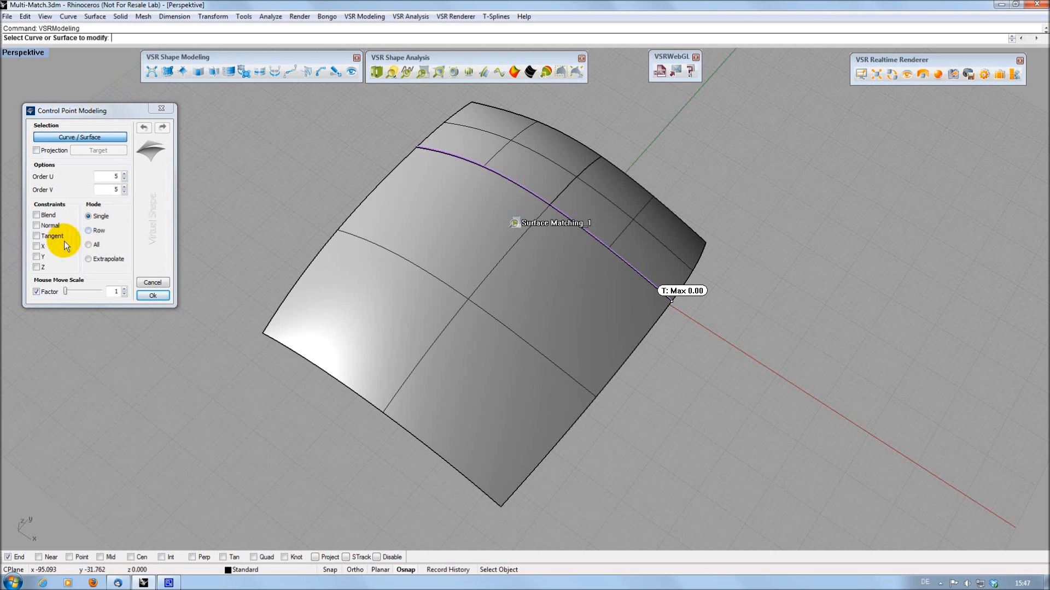
click(38, 236)
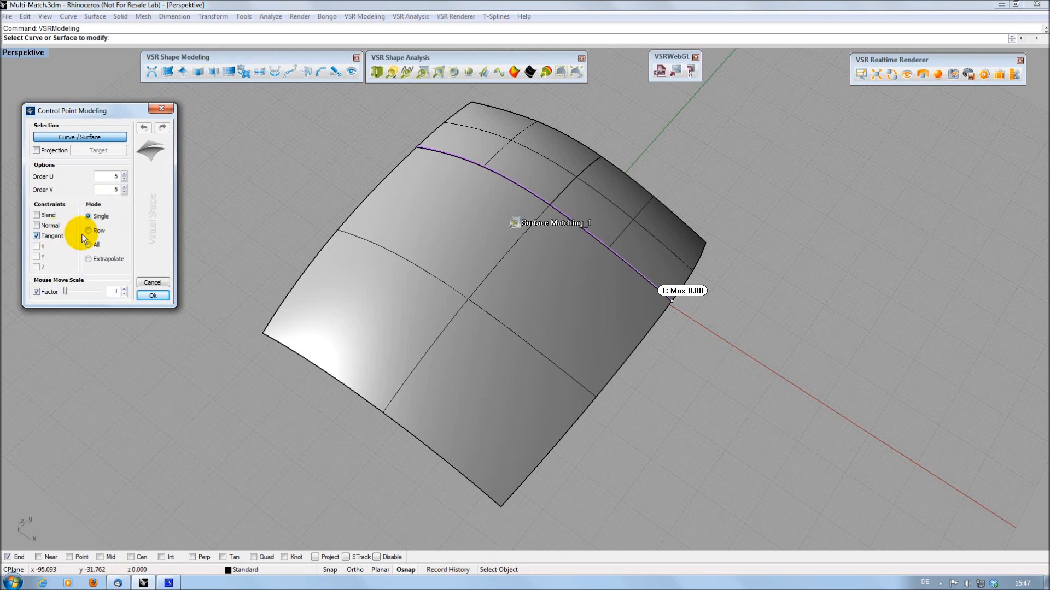
click(409, 267)
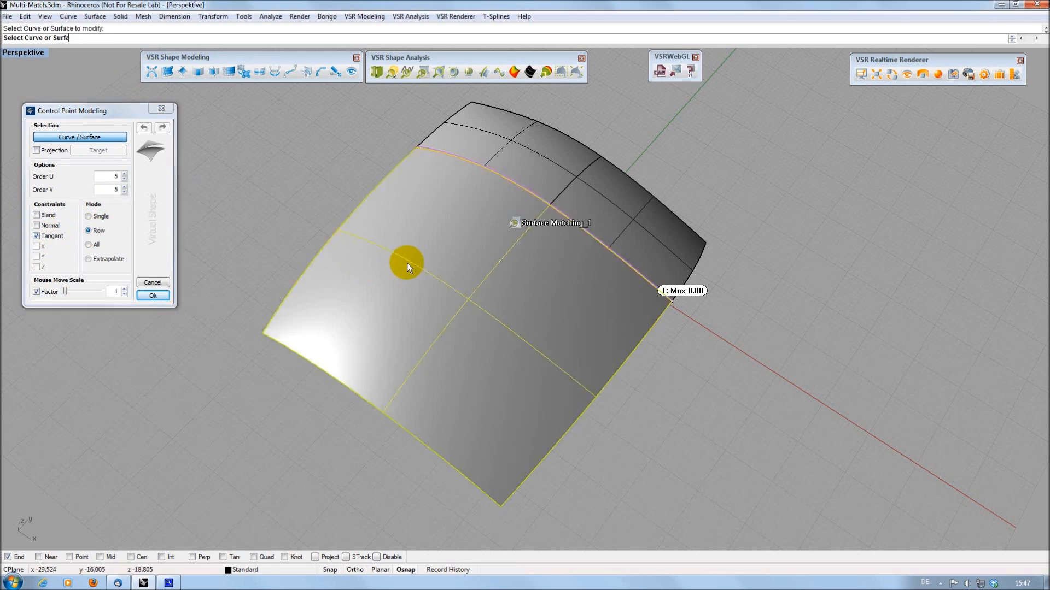
click(408, 267)
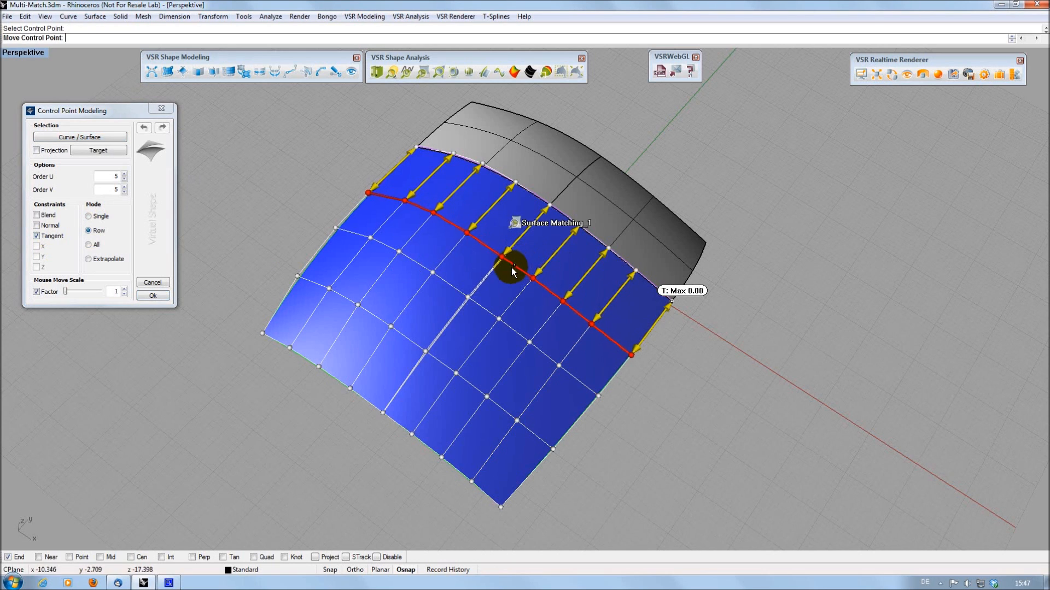
Drag rows and single control points to reshape the patch, tangency deviation staying near 0.004.
drag(511, 272, 515, 260)
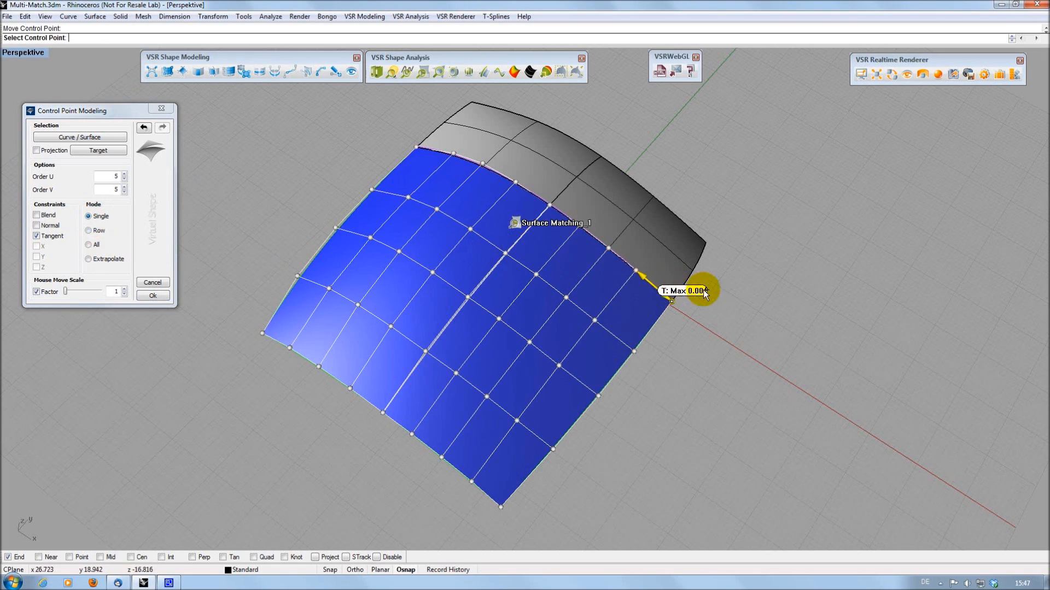
drag(703, 291, 583, 284)
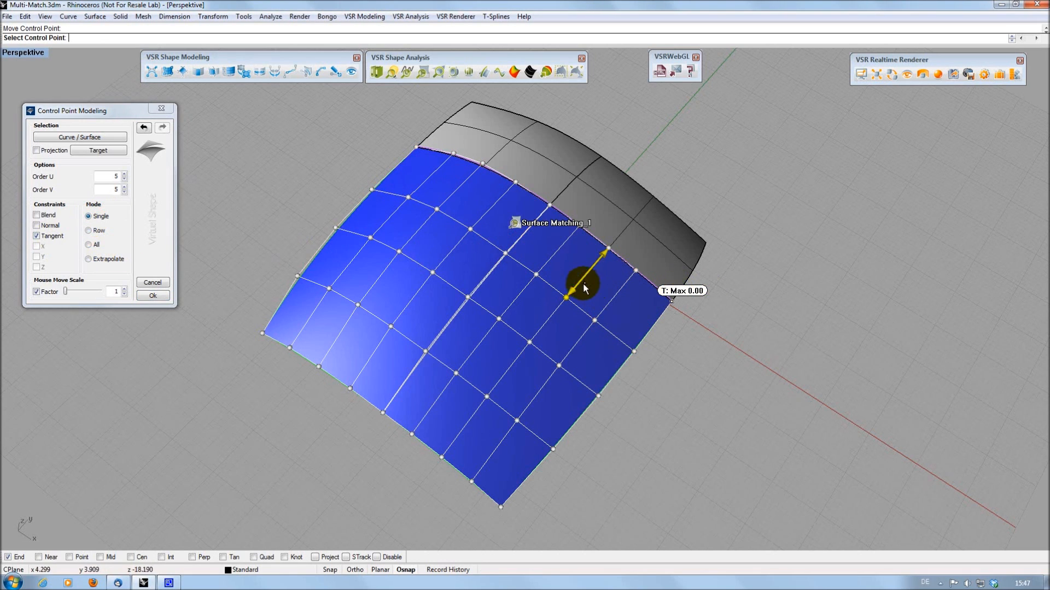
drag(584, 288, 565, 305)
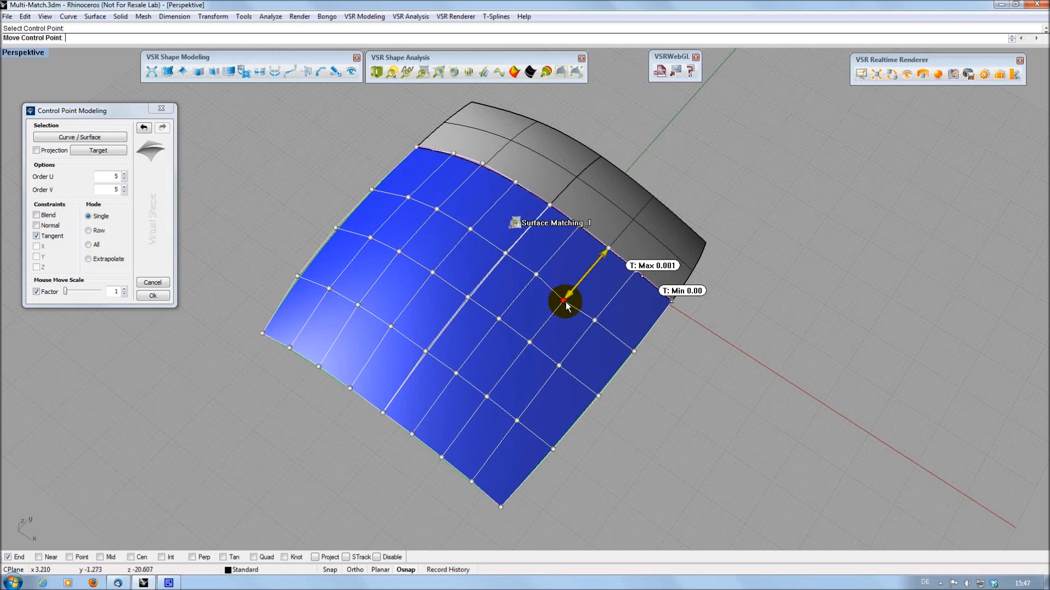
drag(565, 306, 565, 297)
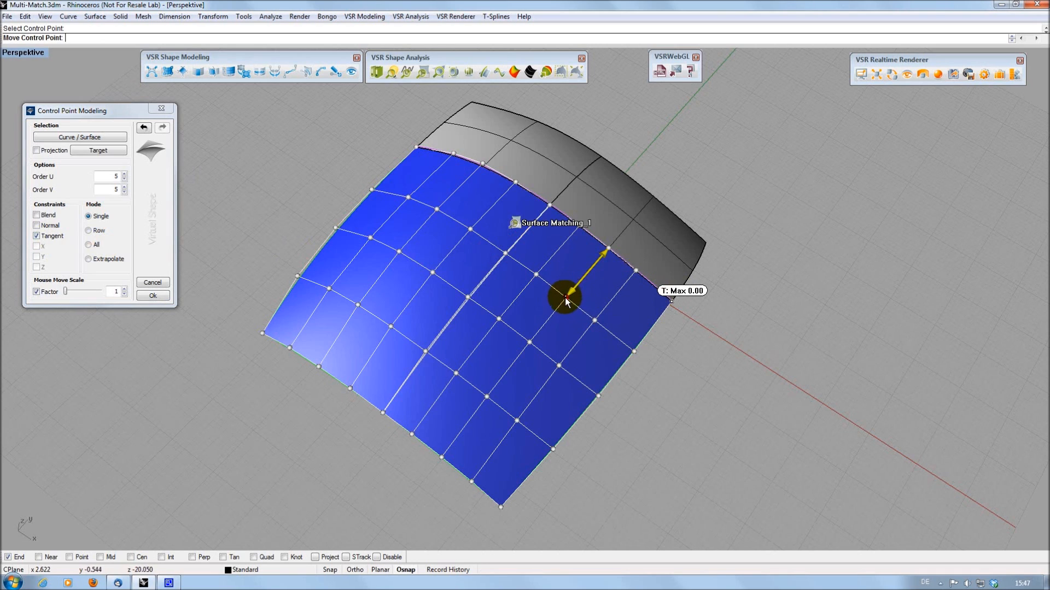
drag(565, 297, 592, 318)
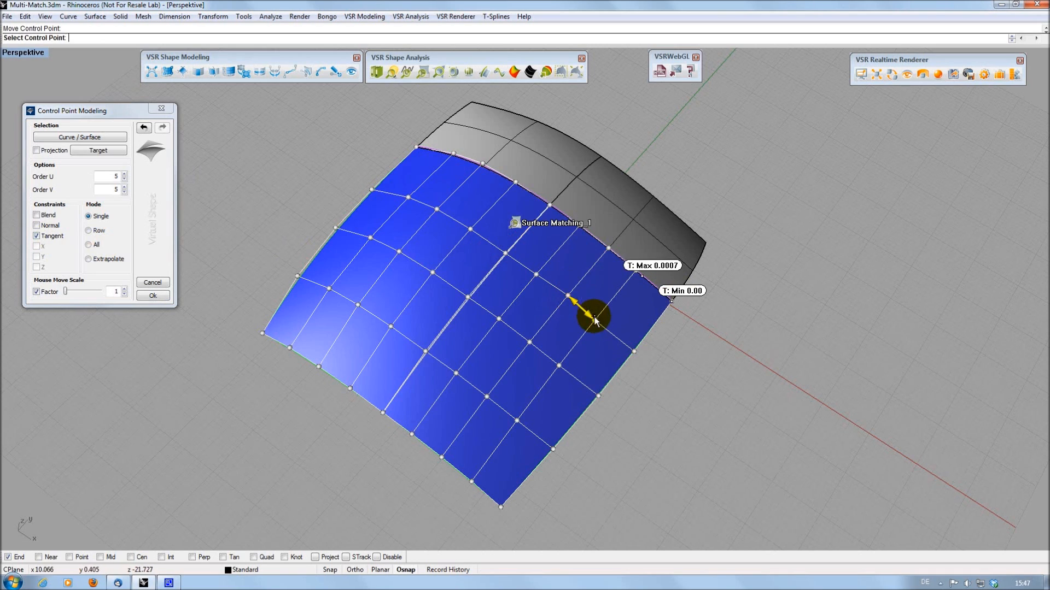
drag(595, 319, 586, 328)
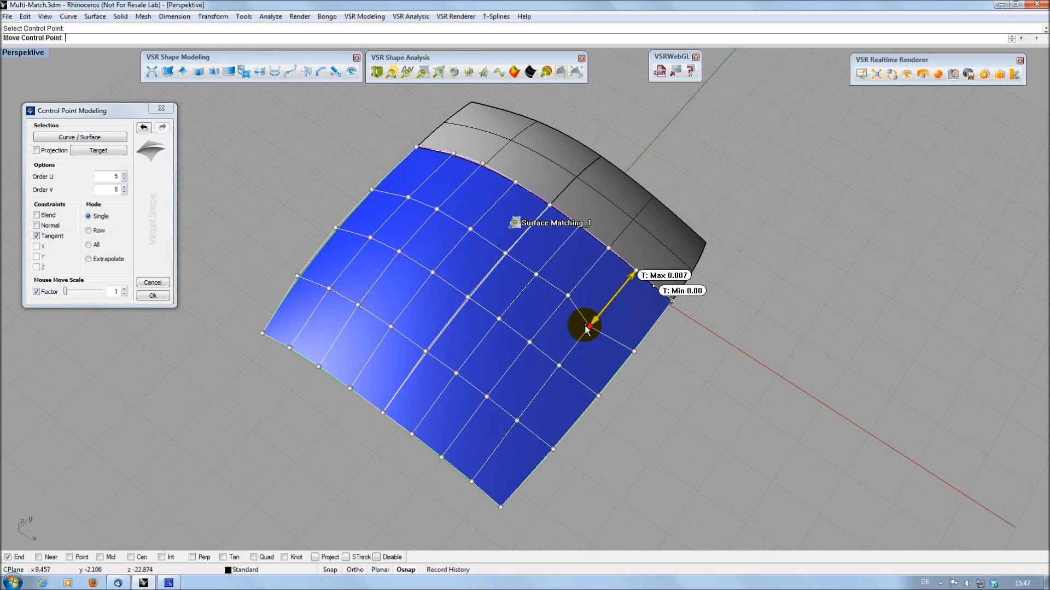
drag(586, 328, 593, 315)
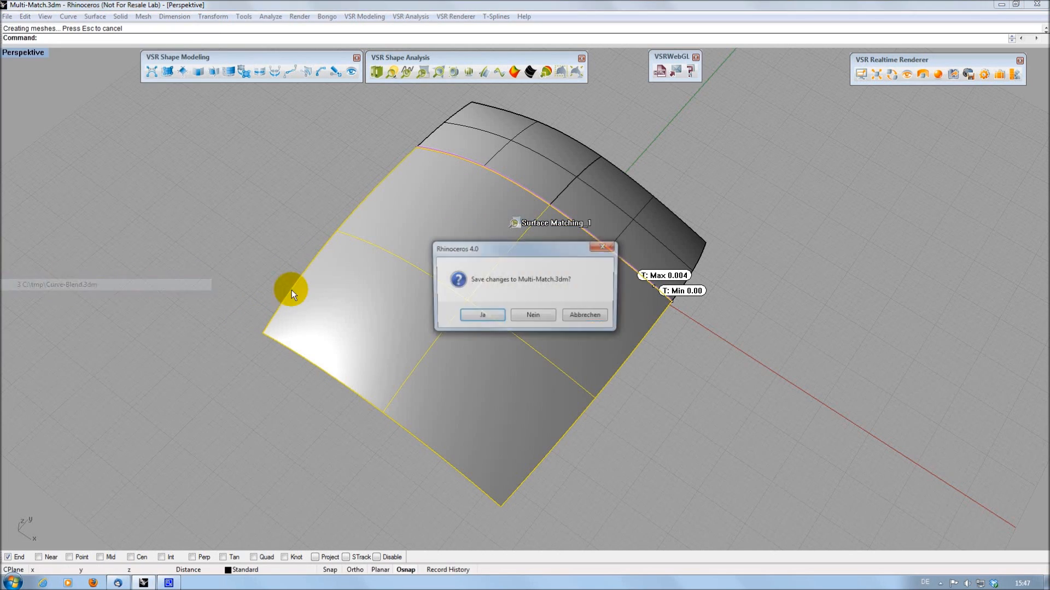
Discard the surface model, then preview a Curvature (G2) blend between the two curves with curvature combs.
click(532, 314)
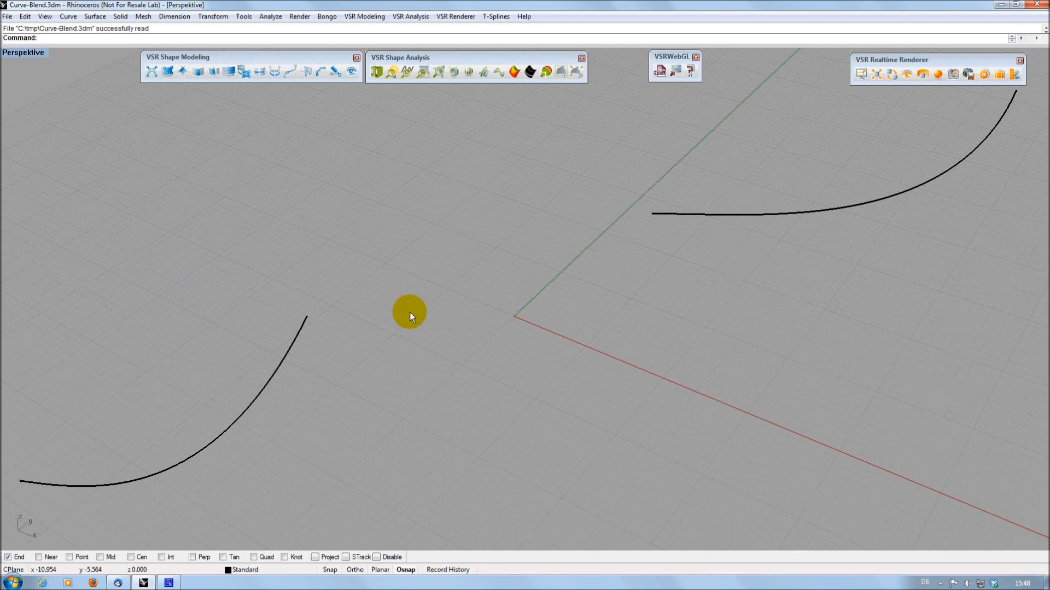
mouse_move(288, 72)
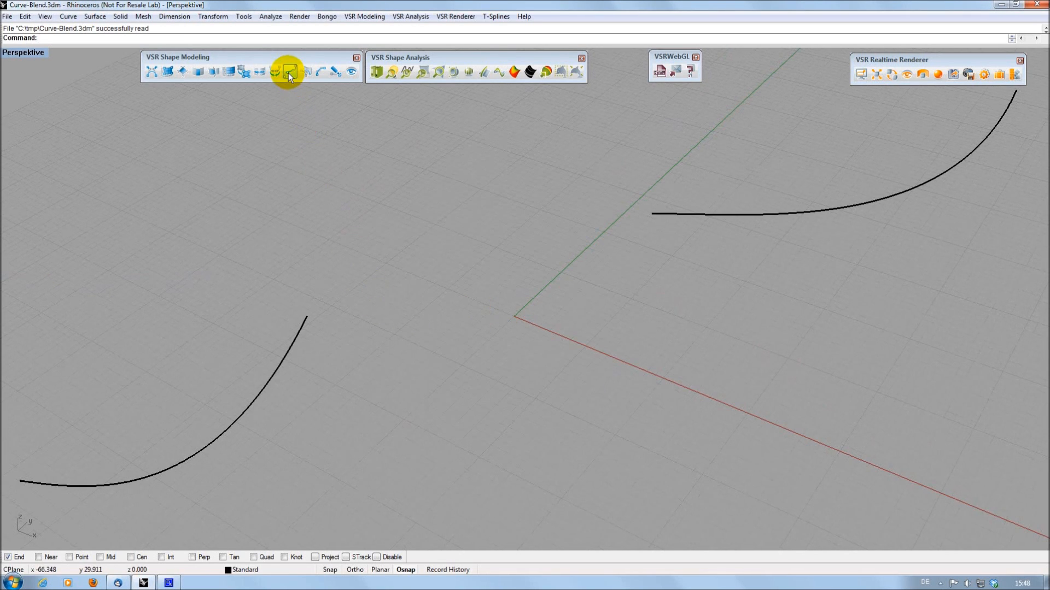
click(289, 72)
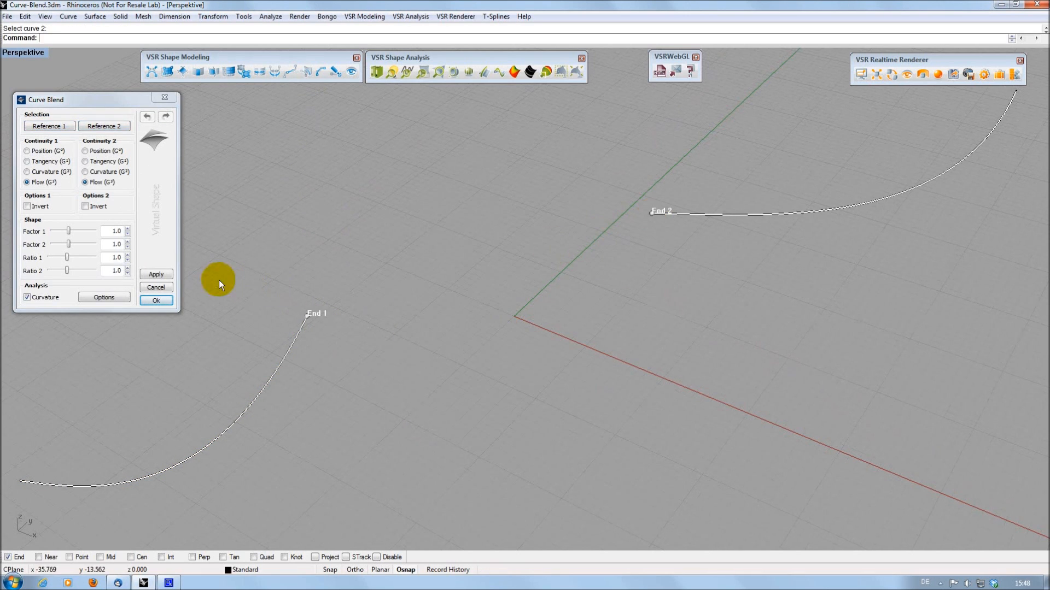
click(23, 172)
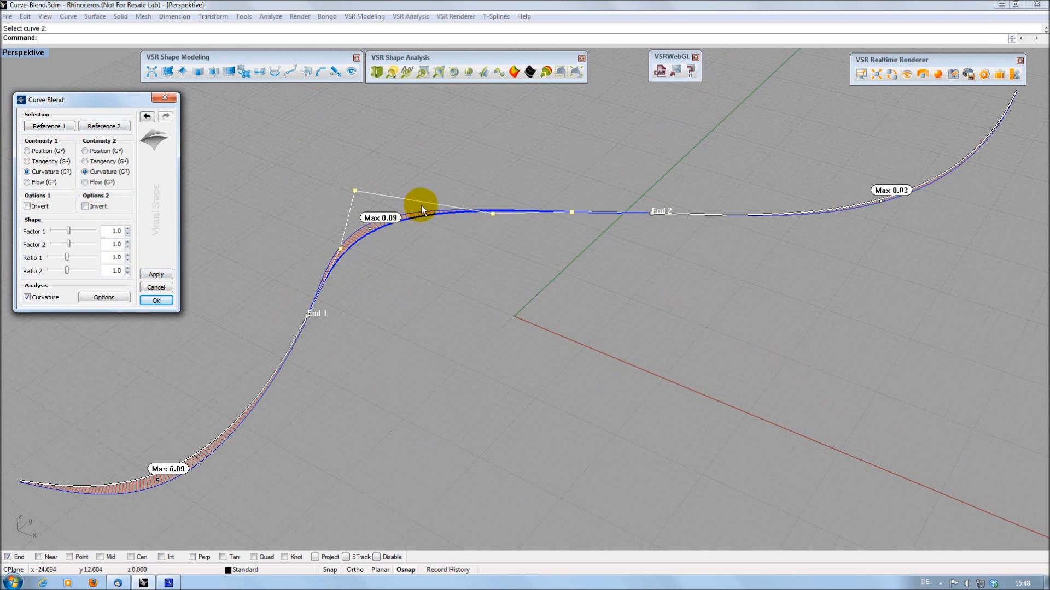
mouse_move(162, 501)
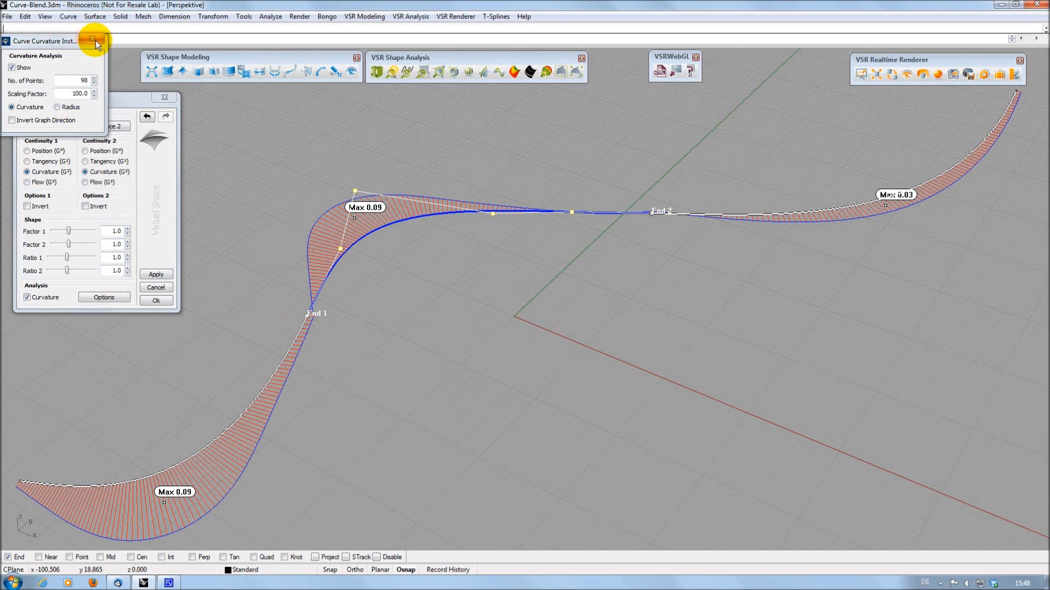
click(90, 38)
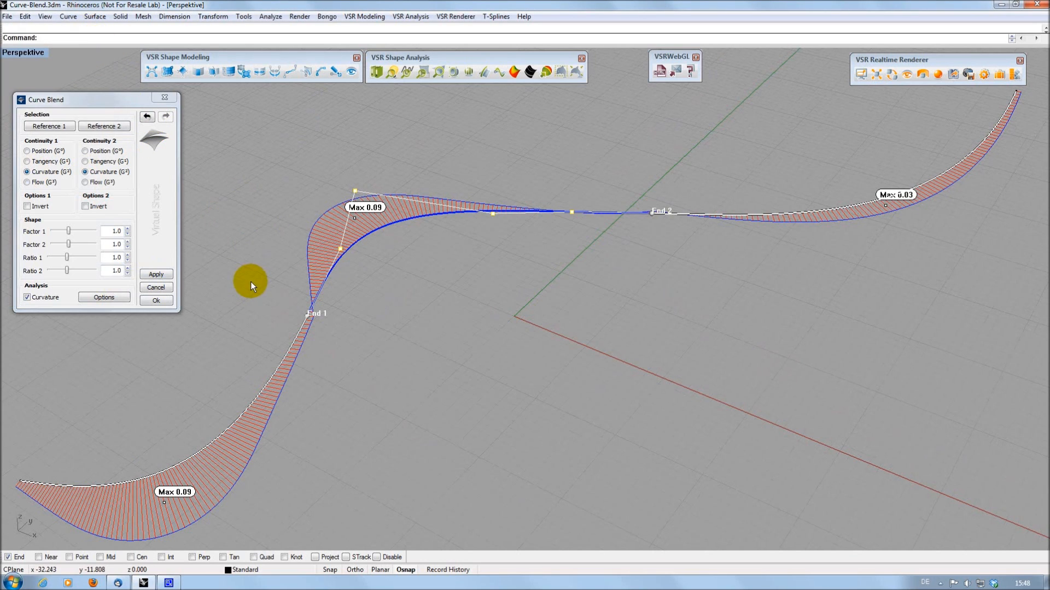
Make both blend ends flow-continuous and tune the shape factors for bulge and balance.
click(26, 196)
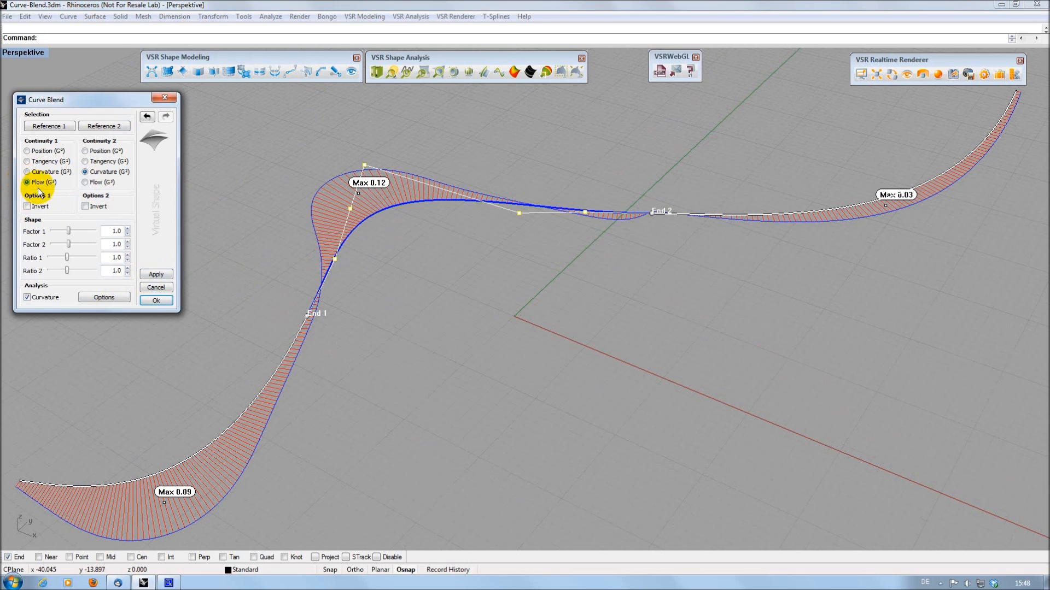
click(85, 182)
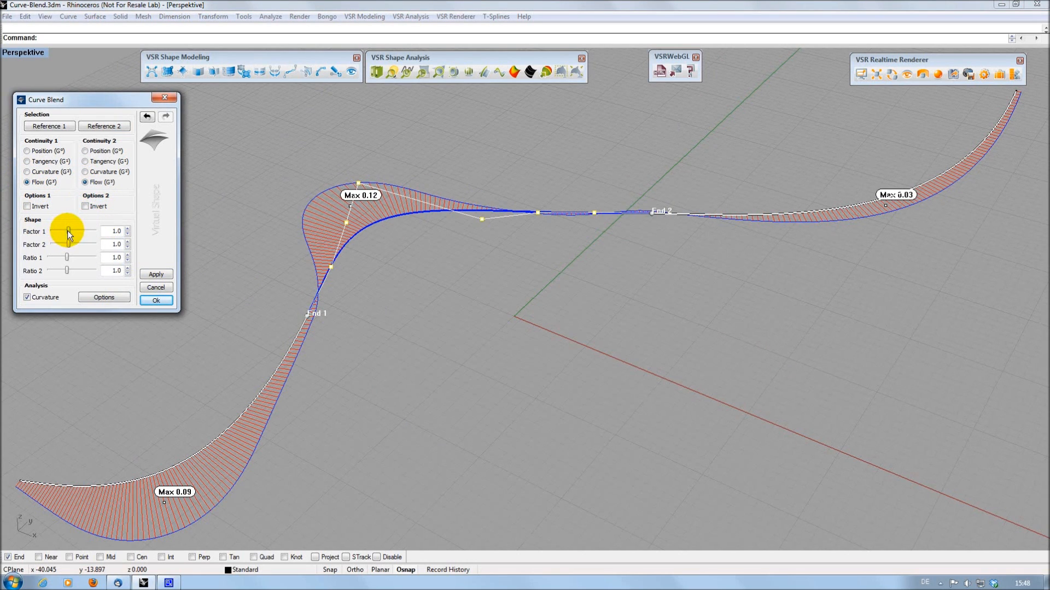
drag(80, 231, 65, 231)
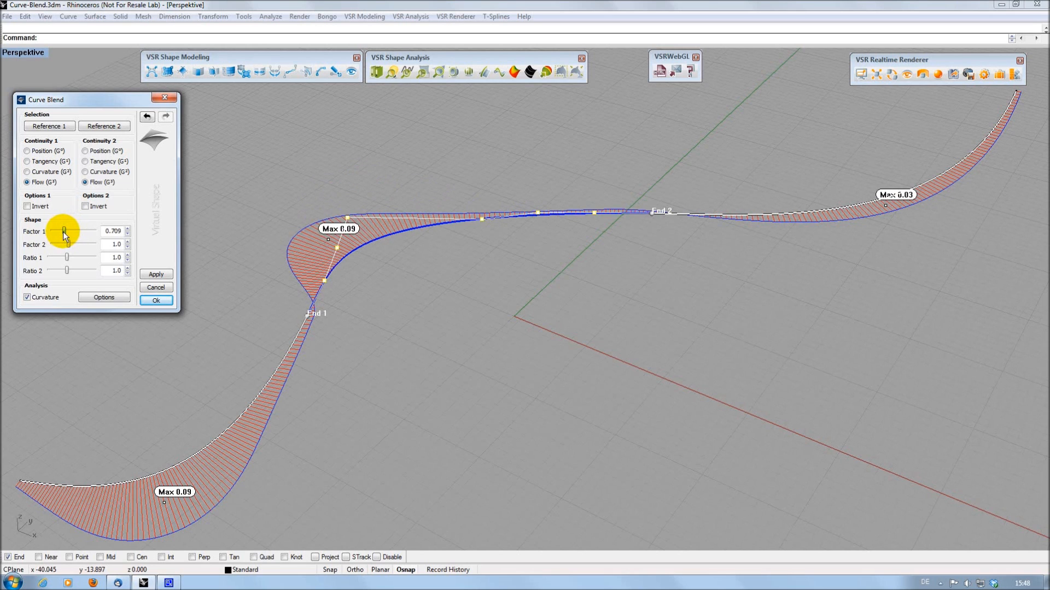
drag(67, 244, 72, 244)
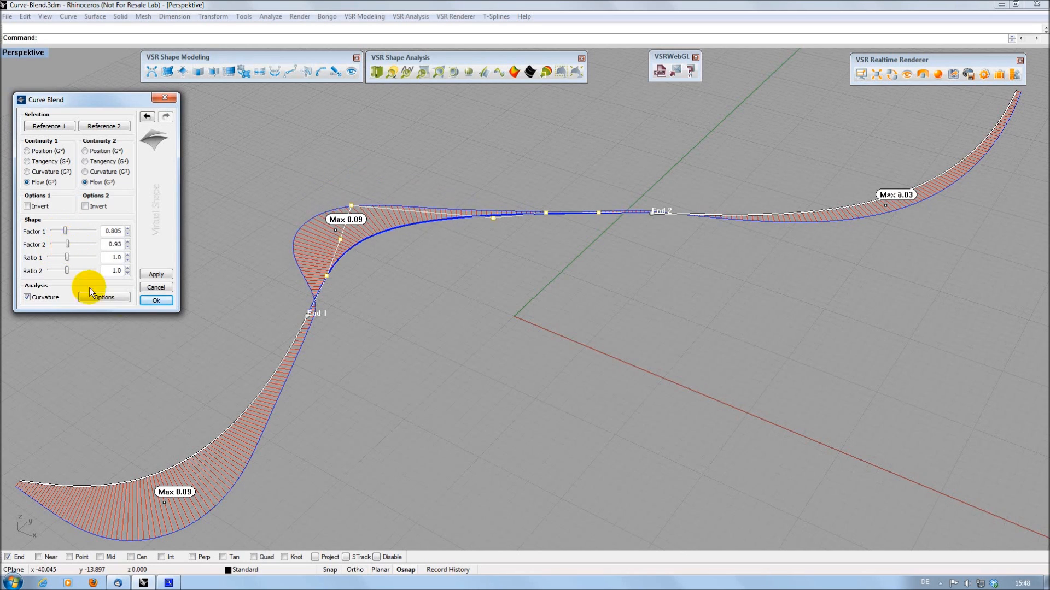
drag(66, 258, 70, 258)
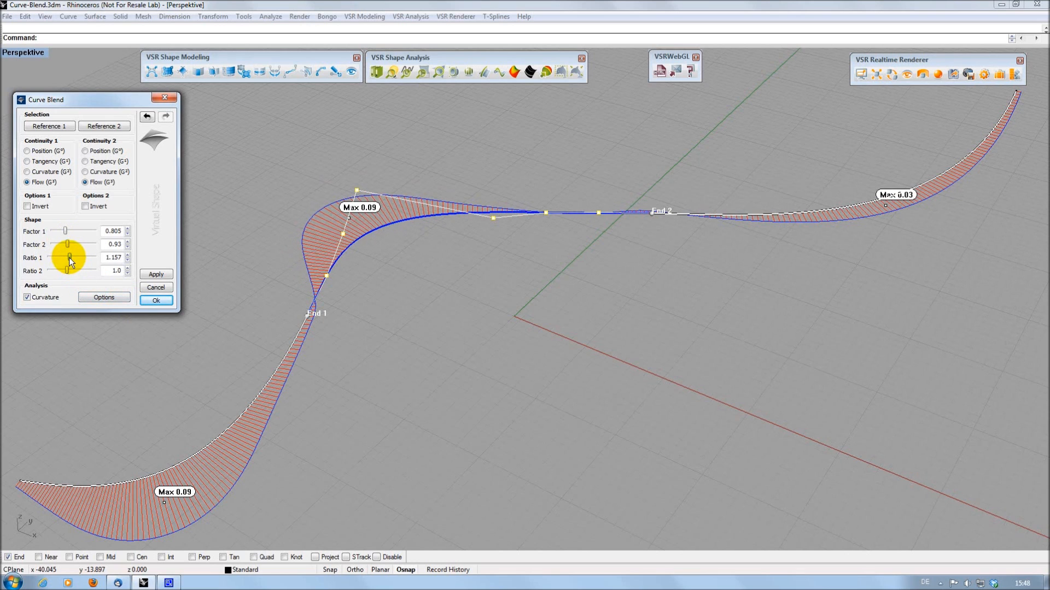
drag(68, 260, 72, 271)
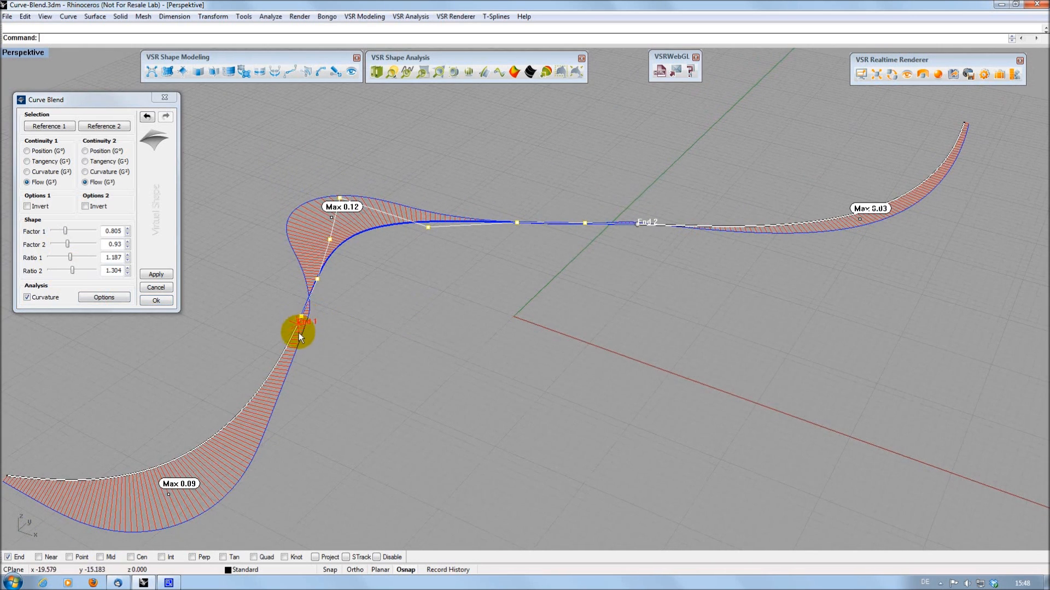
Slide End 1 down the left curve and End 2 along the right curve, then accept the blend.
drag(300, 332, 202, 445)
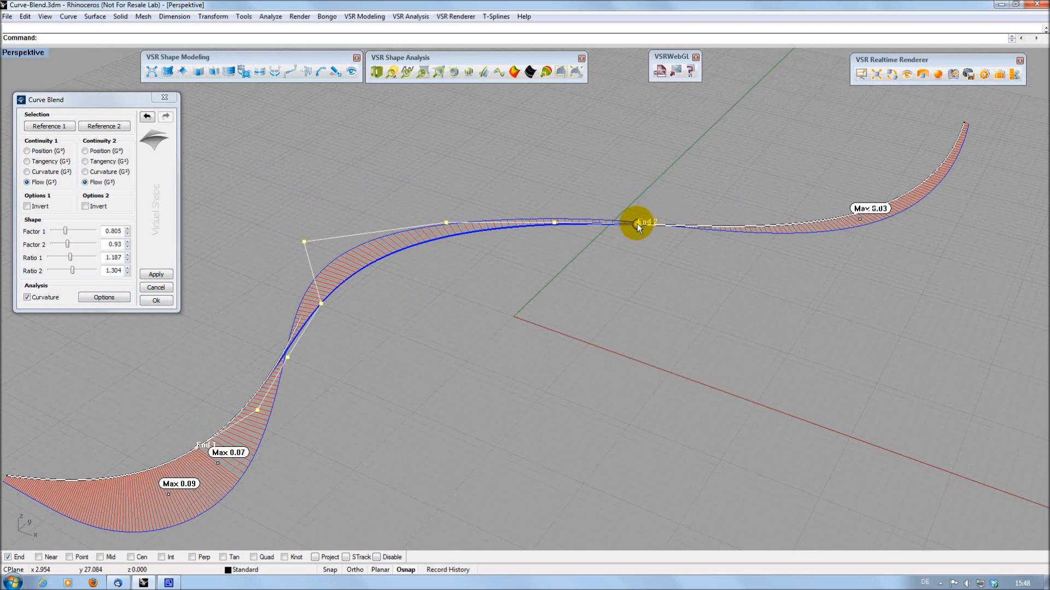
drag(636, 224, 900, 194)
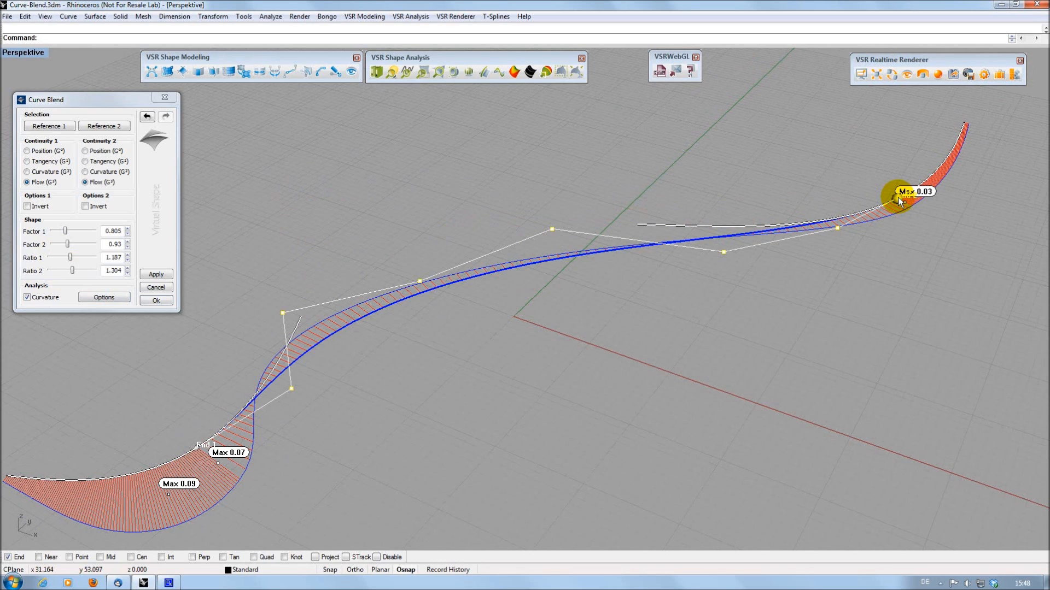
drag(900, 198, 861, 214)
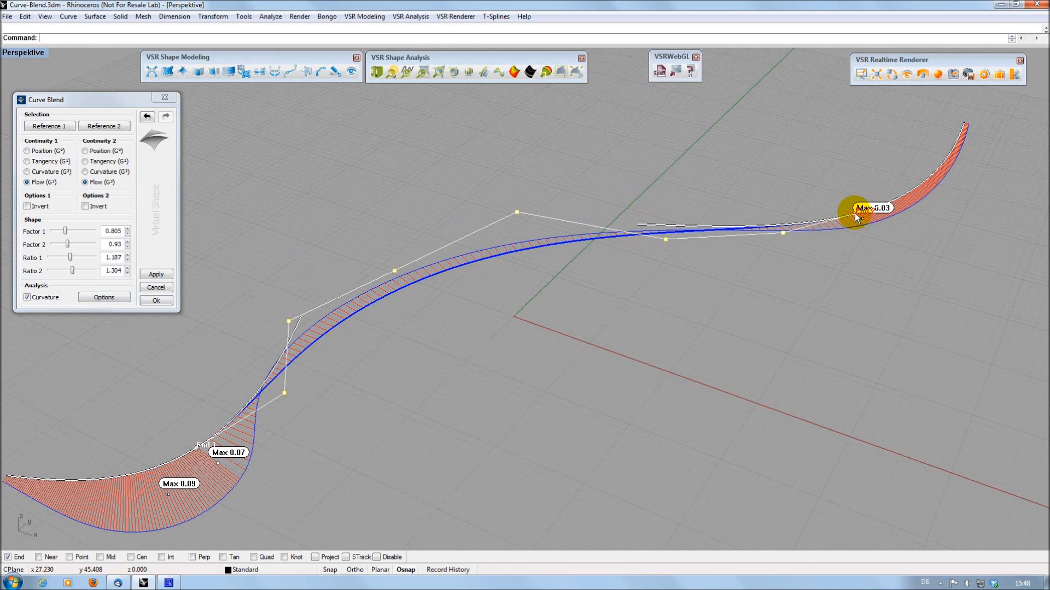
mouse_move(342, 392)
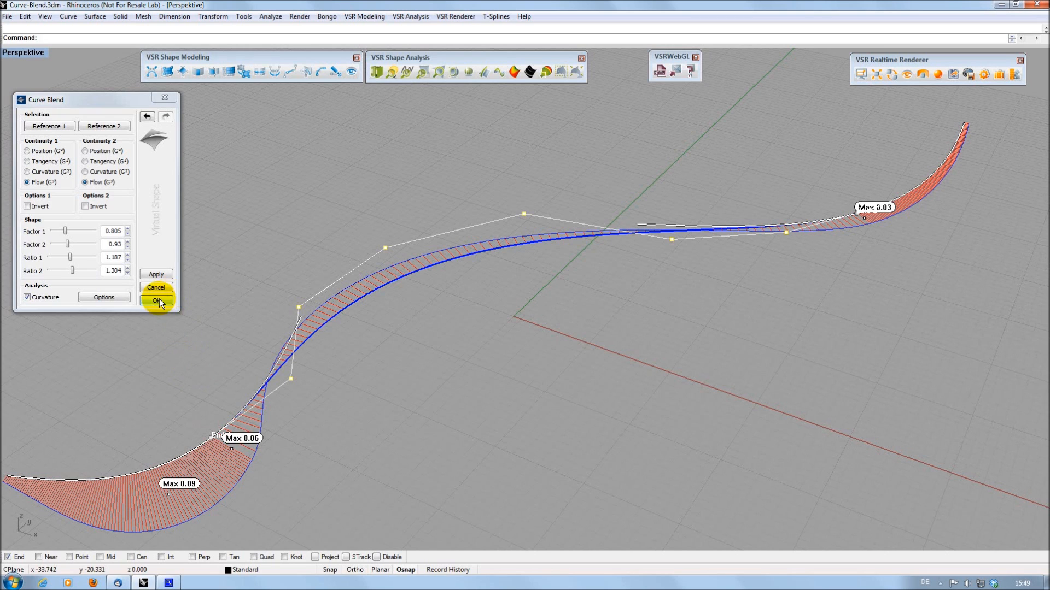
click(158, 299)
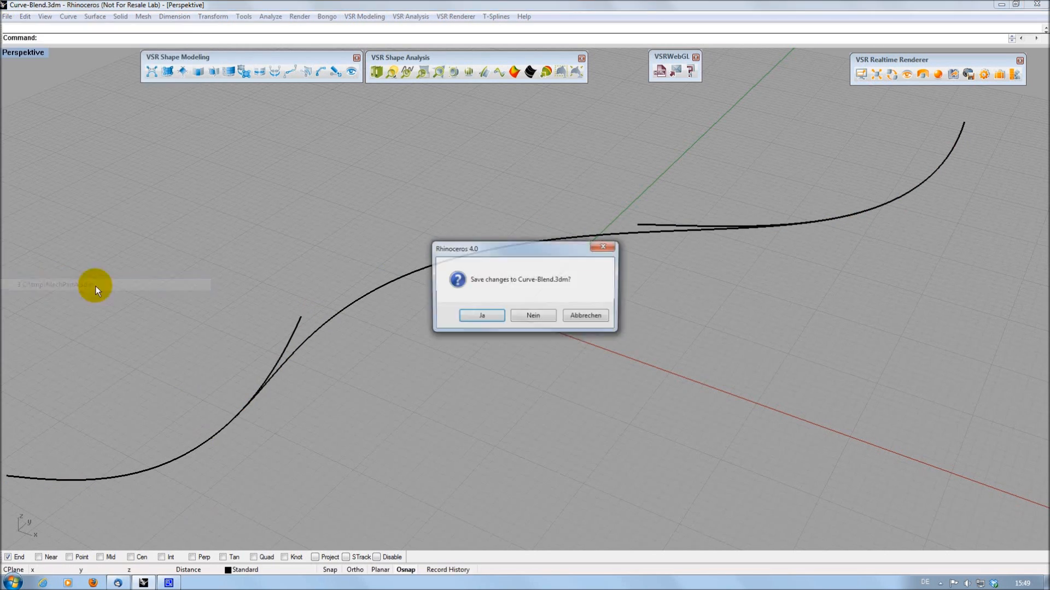
Discard the blend file, run Draft Angle on MechPartA and point the draft direction sideways along x.
click(533, 315)
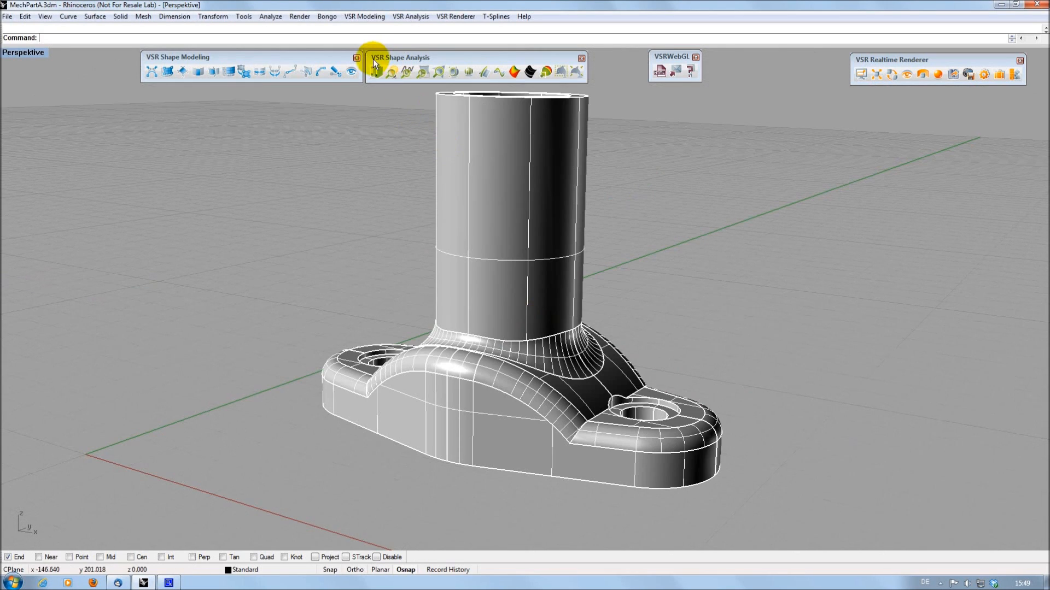
mouse_move(538, 119)
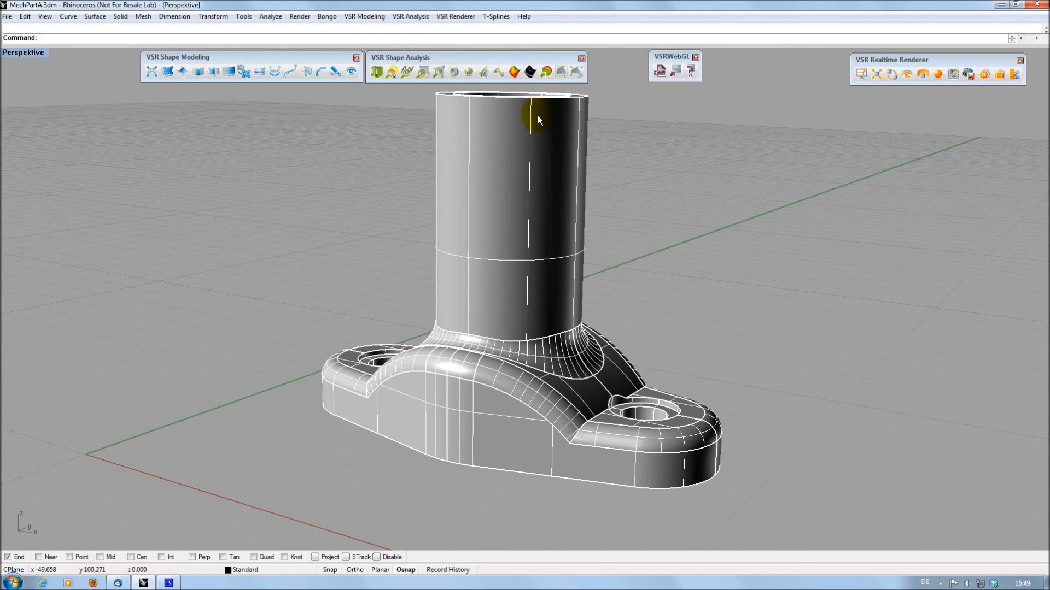
mouse_move(544, 69)
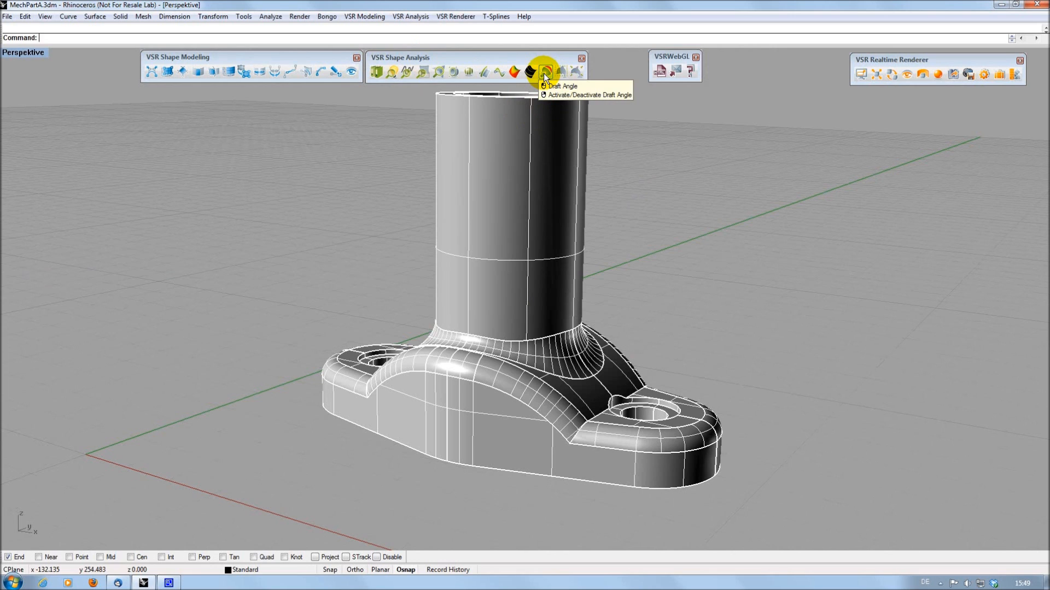
click(545, 72)
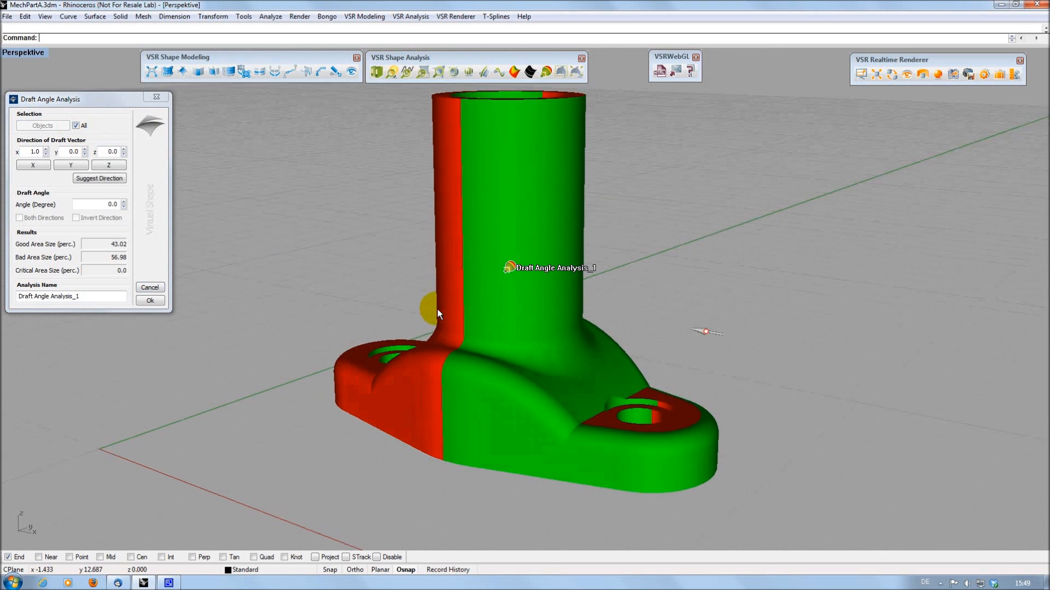
drag(438, 315, 466, 341)
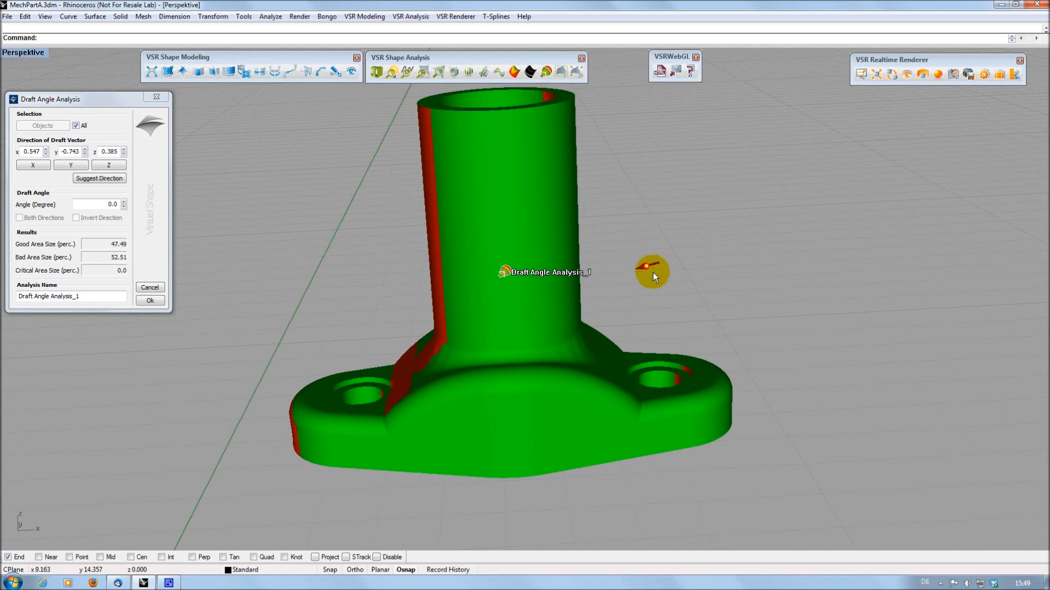
drag(653, 273, 750, 299)
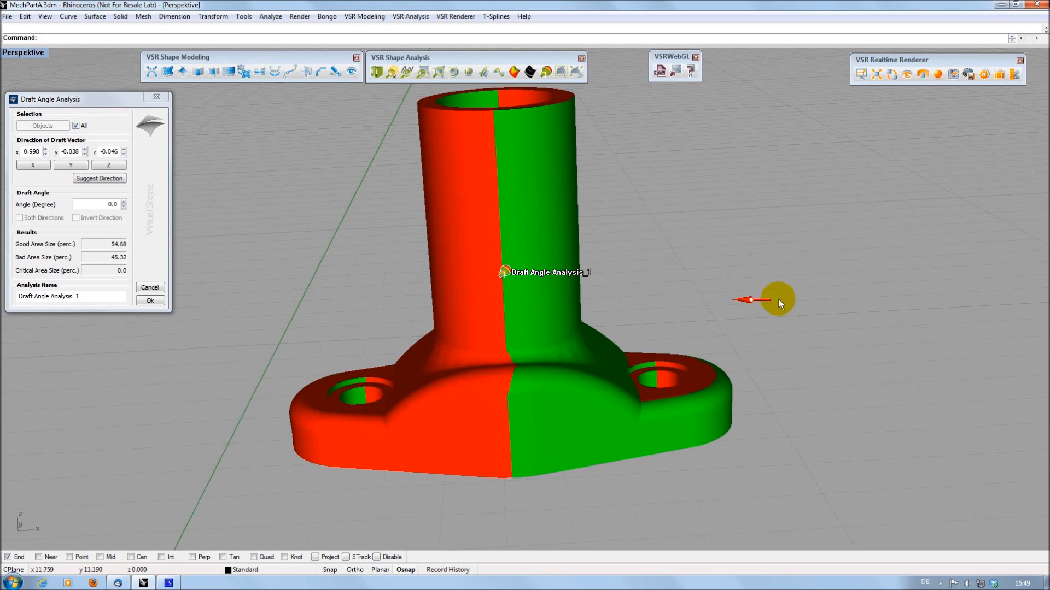
Raise the draft angle to 4.0 degrees for a yellow critical band and keep the analysis.
drag(777, 300, 757, 293)
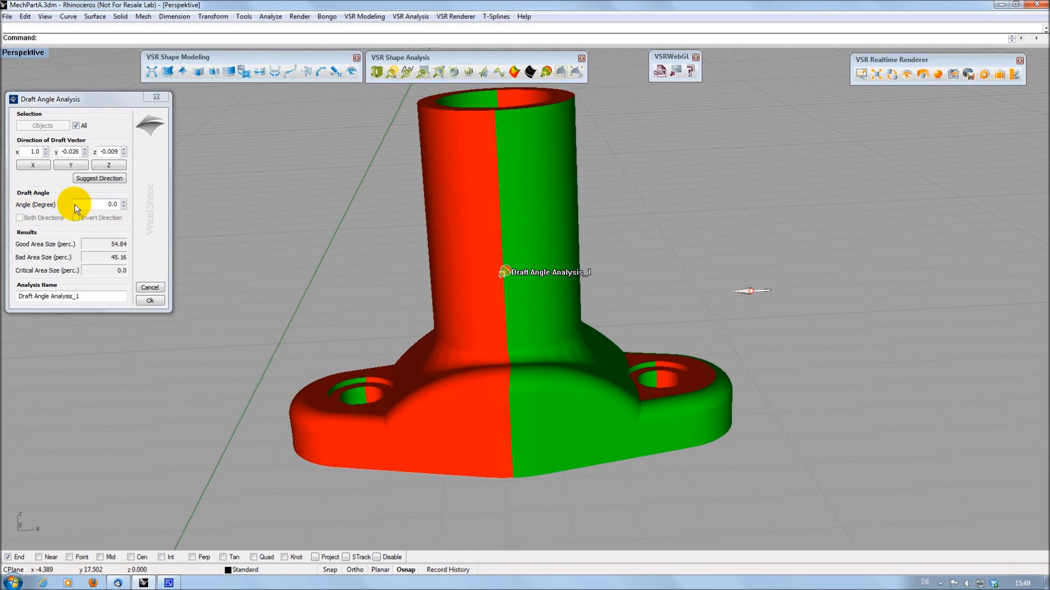
click(124, 202)
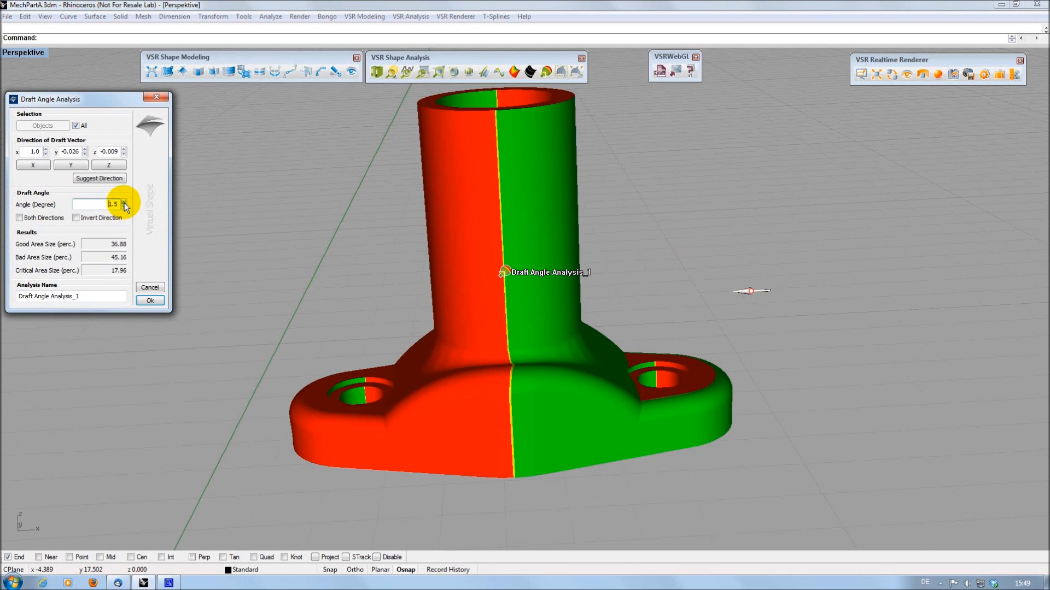
click(124, 203)
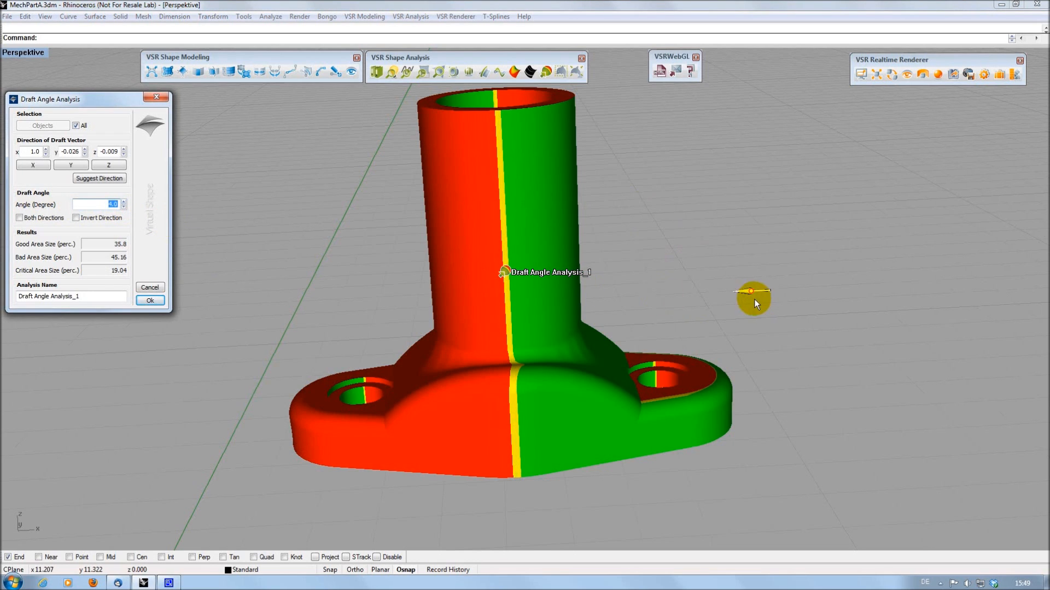
drag(753, 293, 740, 289)
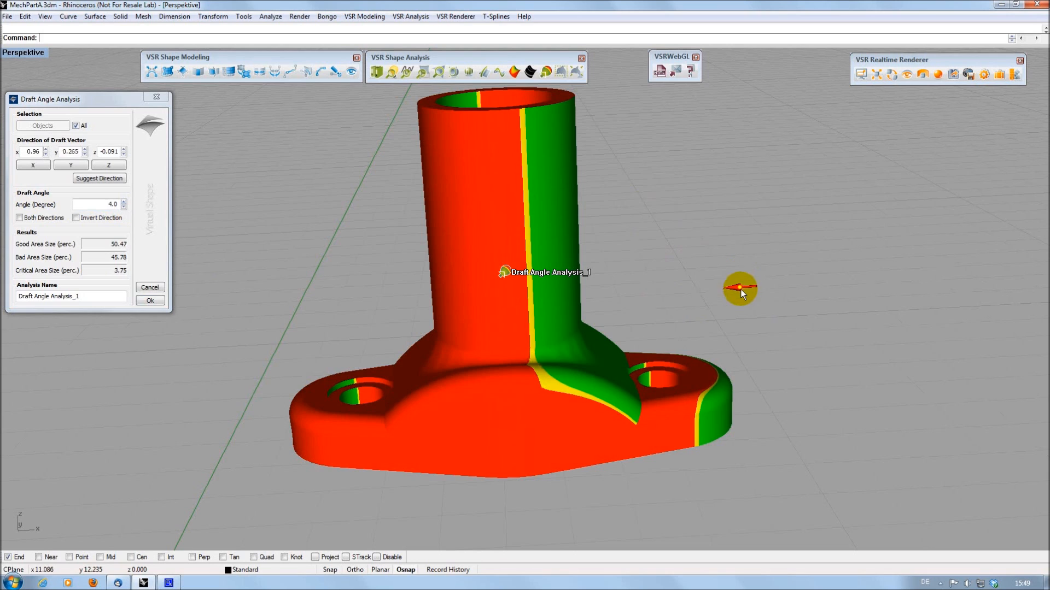
drag(741, 294, 729, 298)
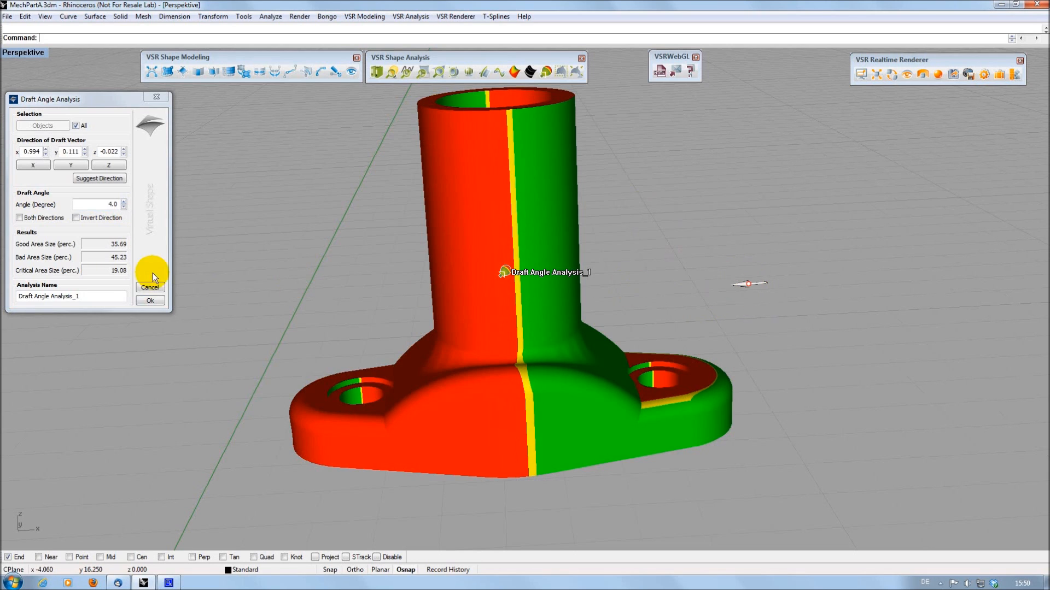
click(150, 299)
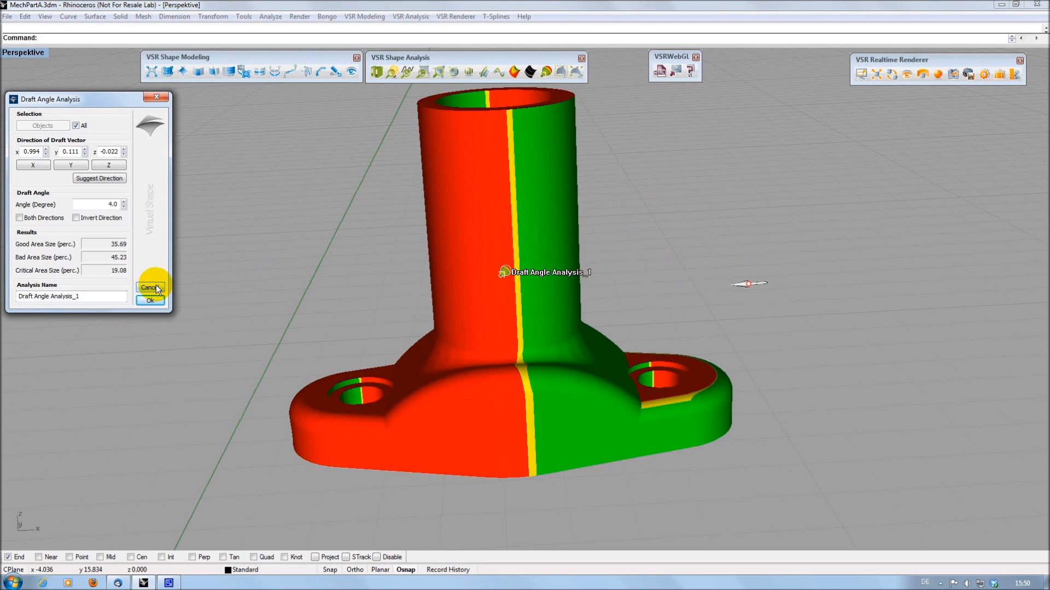
click(150, 288)
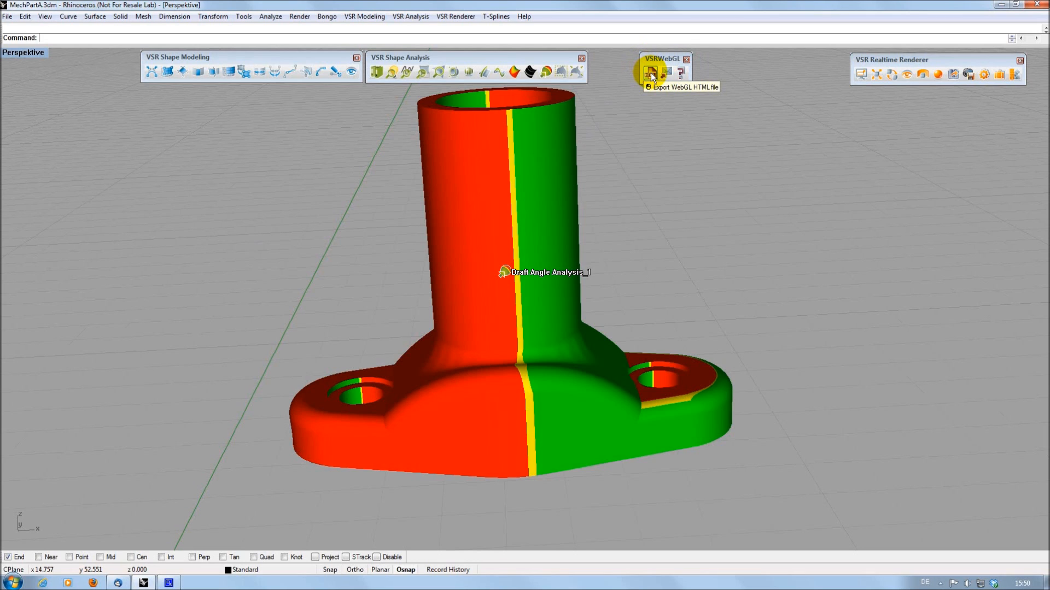
Export a Fullscreen-style WebGL HTML page named Draft-Angle.html to the Desktop.
click(650, 72)
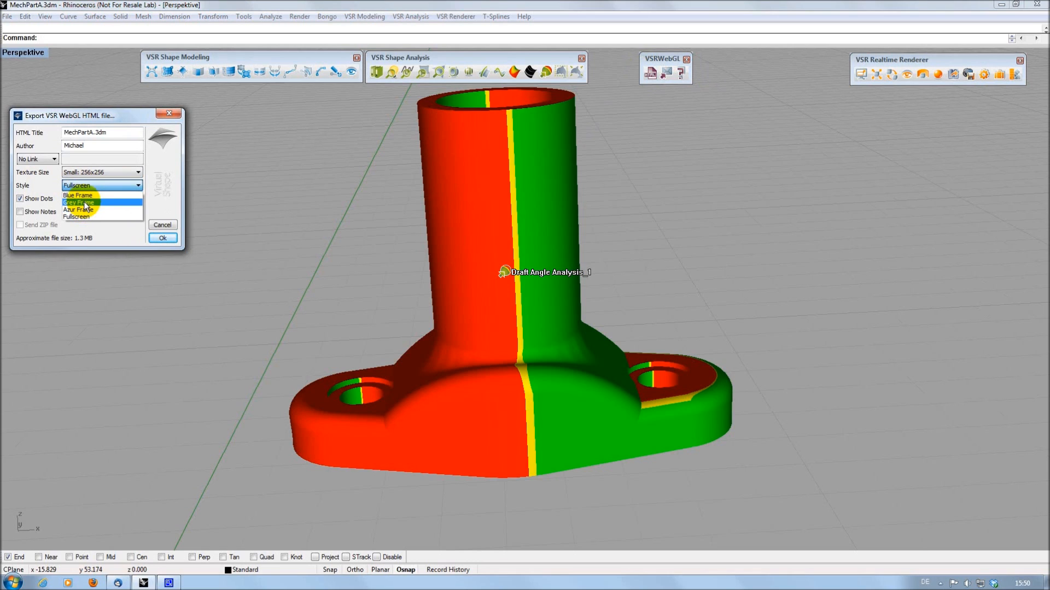
mouse_move(86, 216)
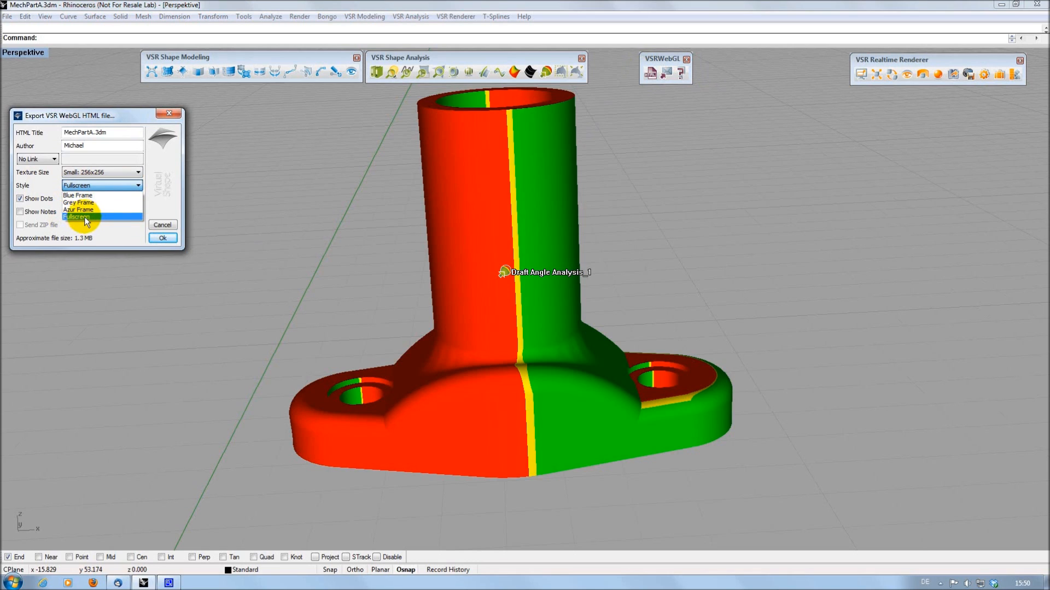
click(84, 214)
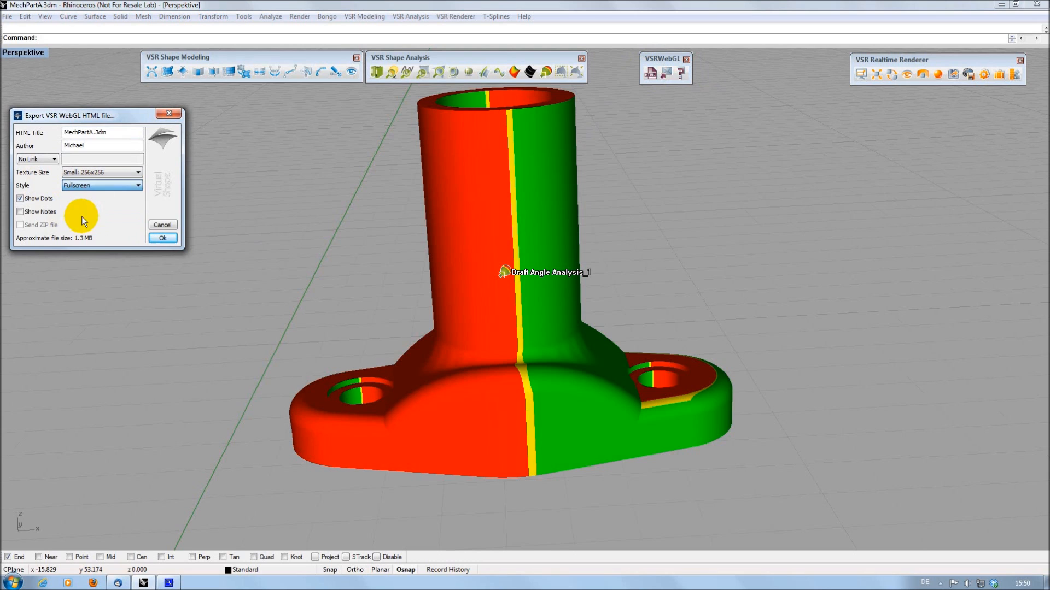
click(161, 239)
text(Draft-Angle.html)
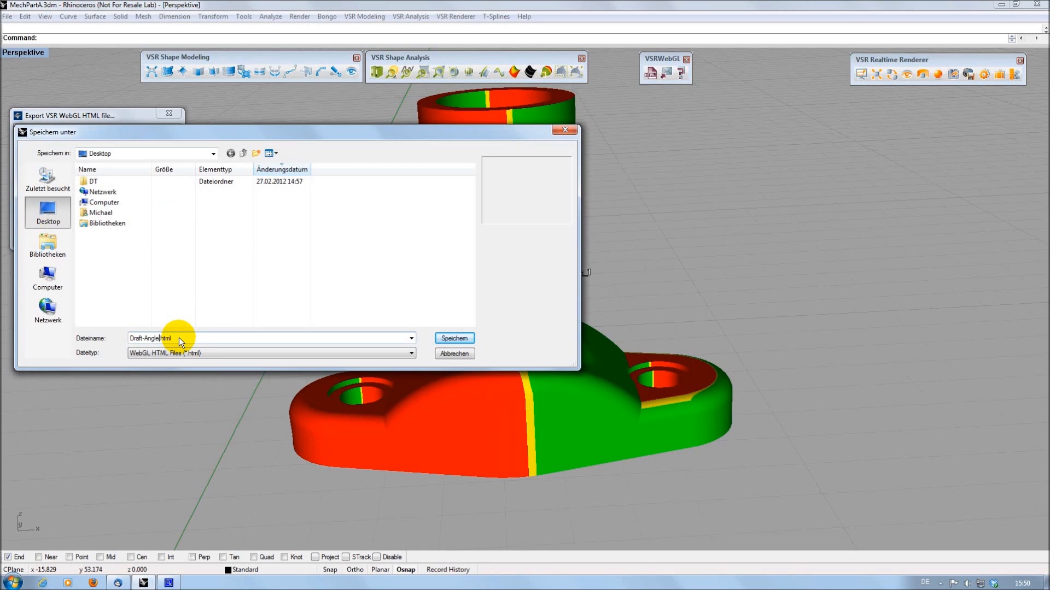
click(455, 338)
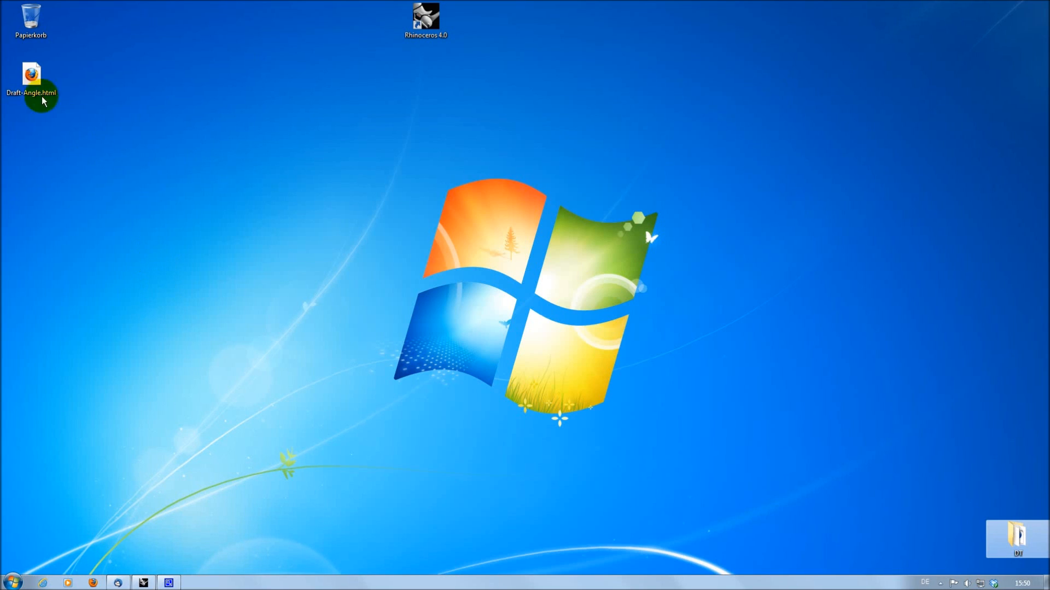
View Draft-Angle.html in Firefox, orbiting to a side view and zooming on the column and base.
double_click(31, 79)
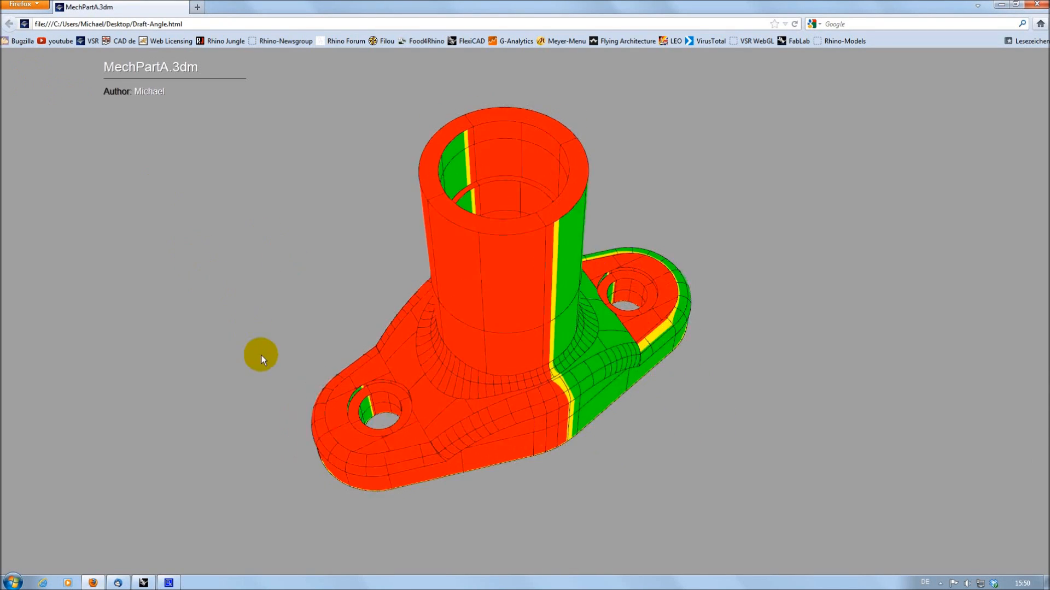
drag(402, 268, 559, 250)
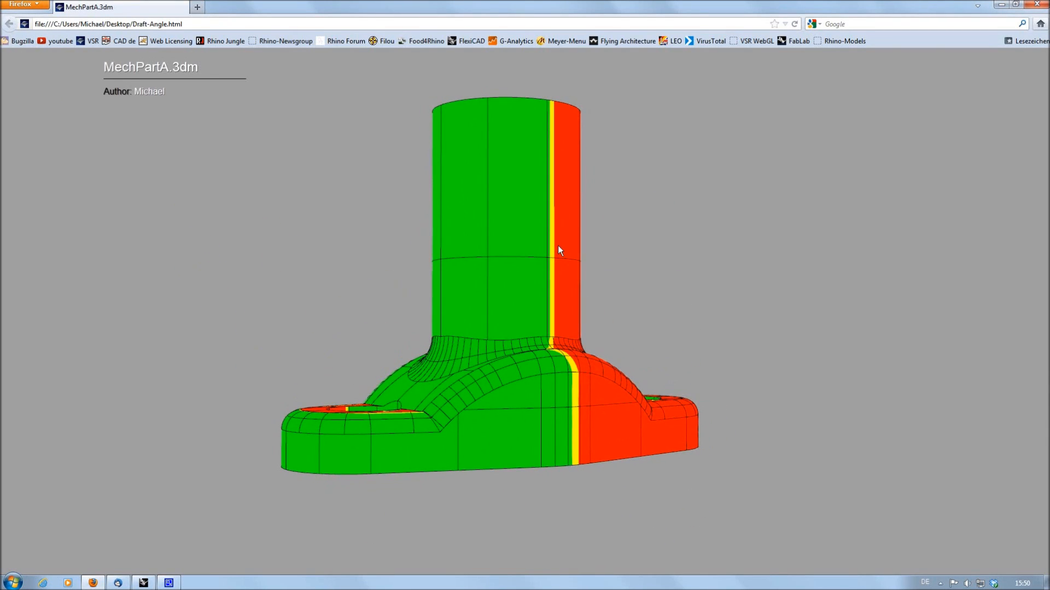
drag(559, 250, 261, 338)
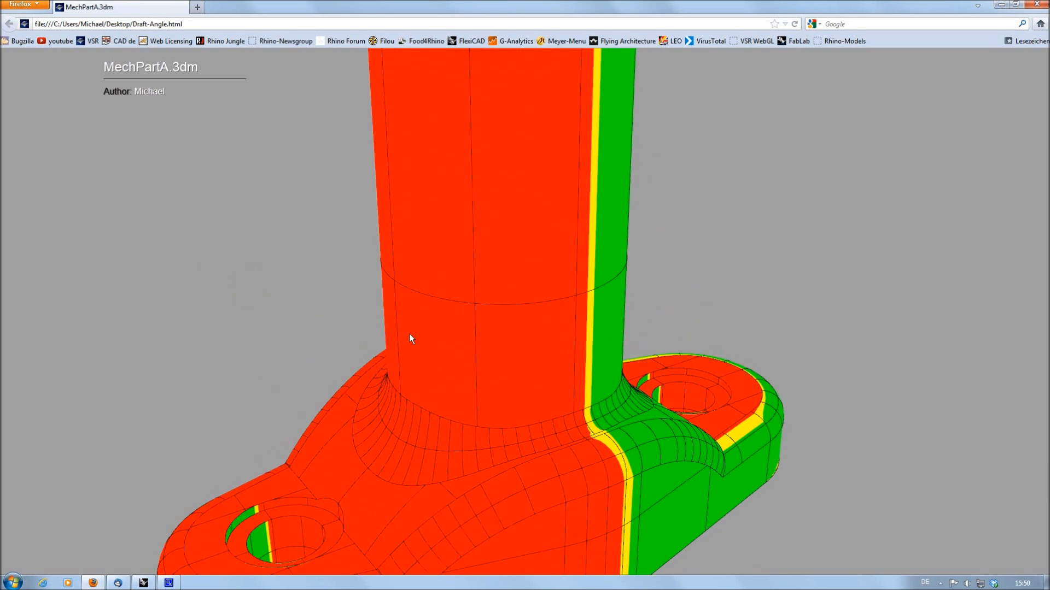
drag(410, 339, 180, 476)
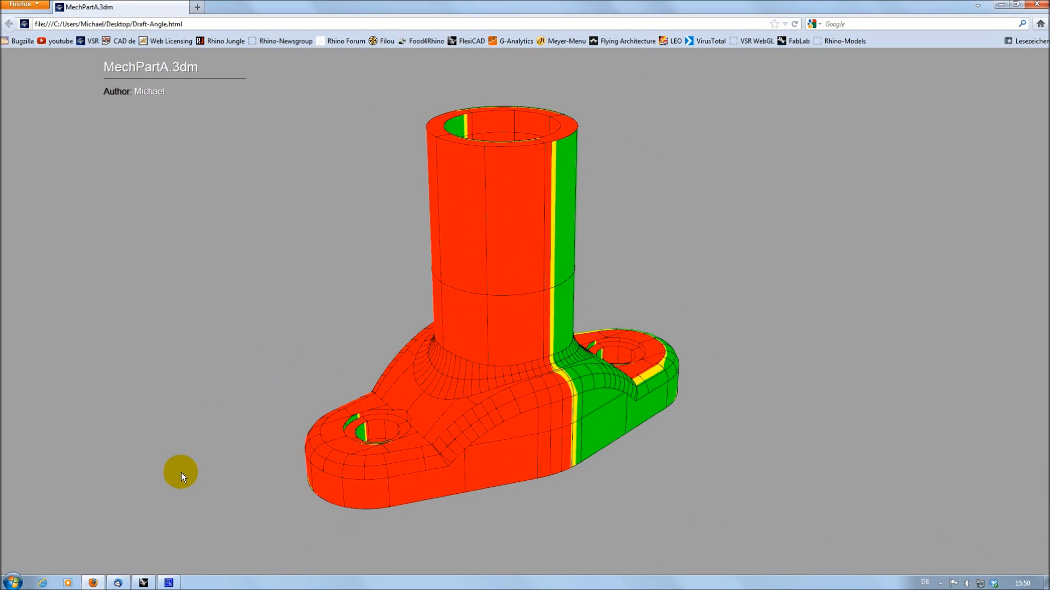